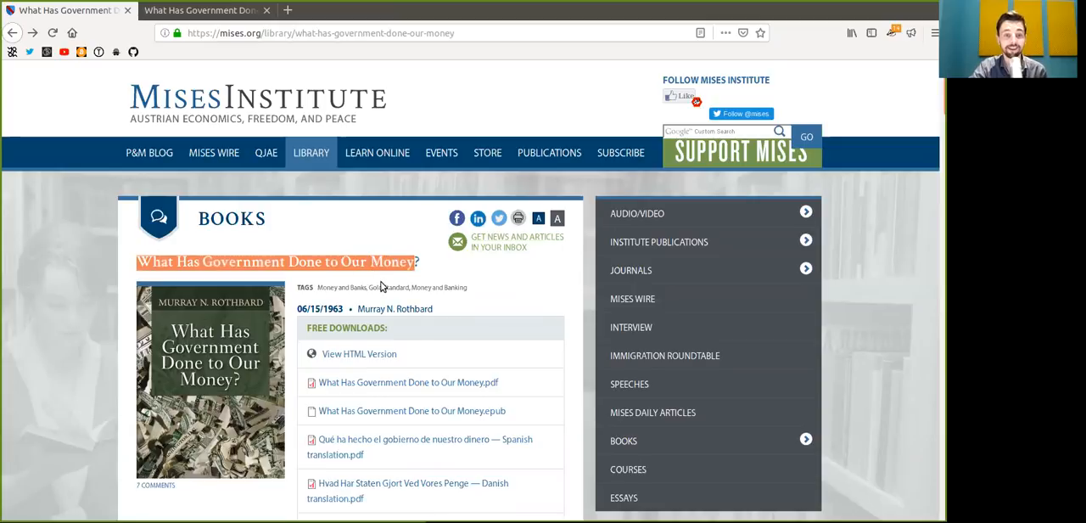
# Show the book's PDF at the Summary and mark 'money', 'free society', 'all money', 'originated', 'medium of exchange'.
pyautogui.scroll(-3)
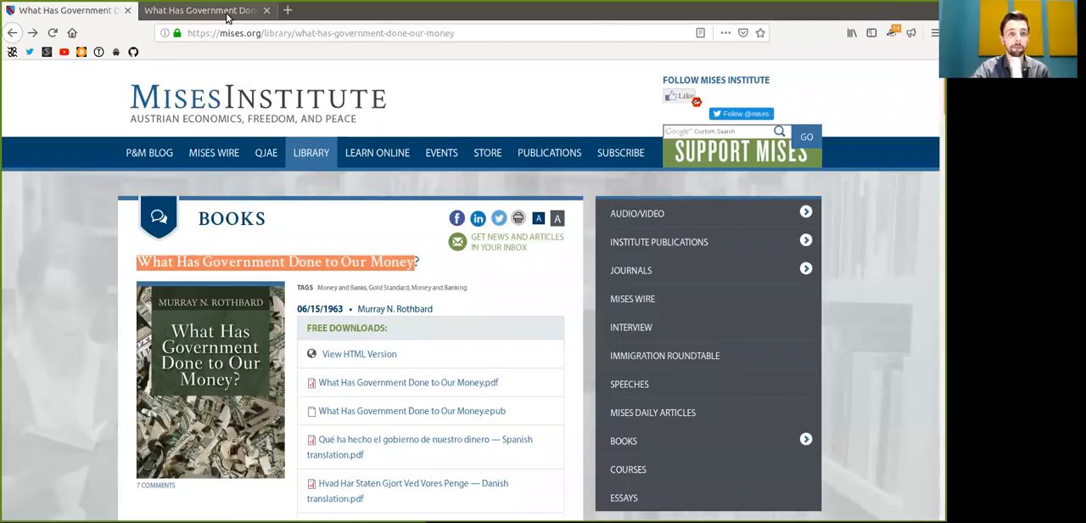
pyautogui.click(408, 382)
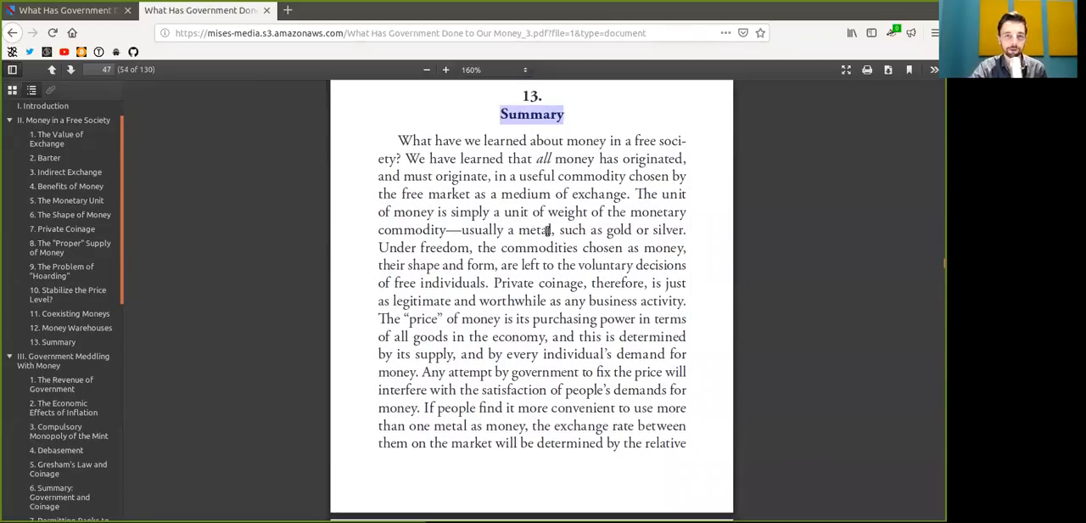
pyautogui.doubleClick(584, 141)
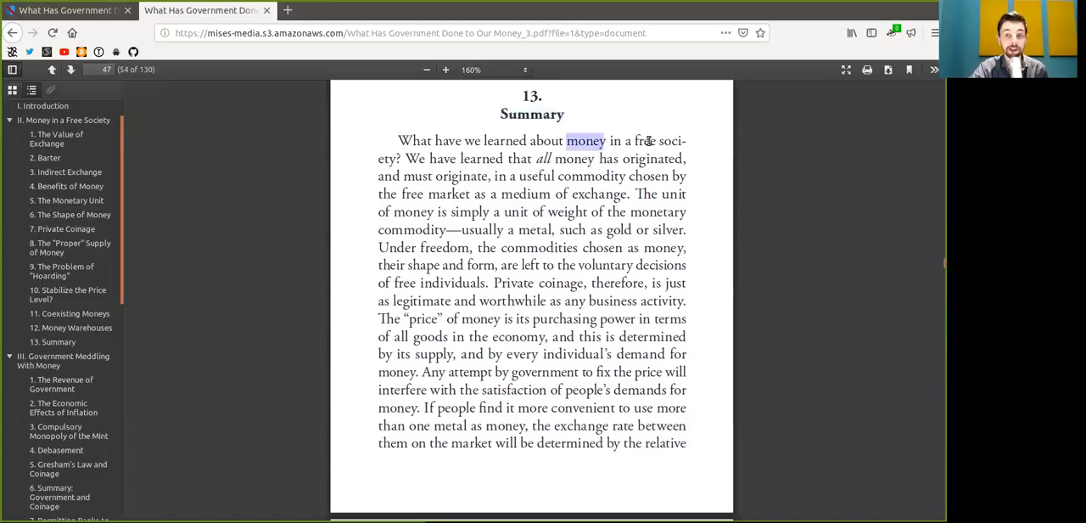
pyautogui.moveTo(602, 140); pyautogui.dragTo(399, 158)
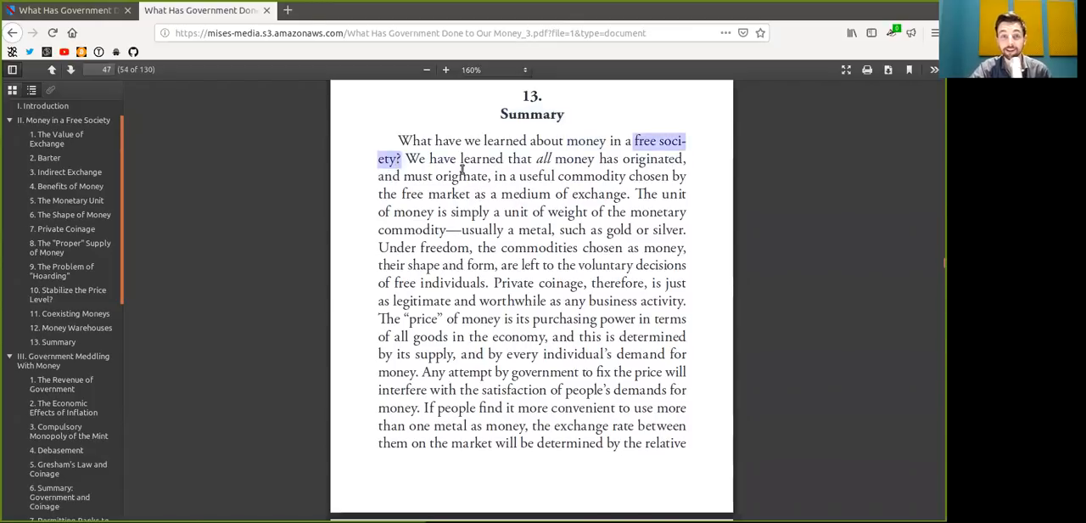
pyautogui.doubleClick(563, 158)
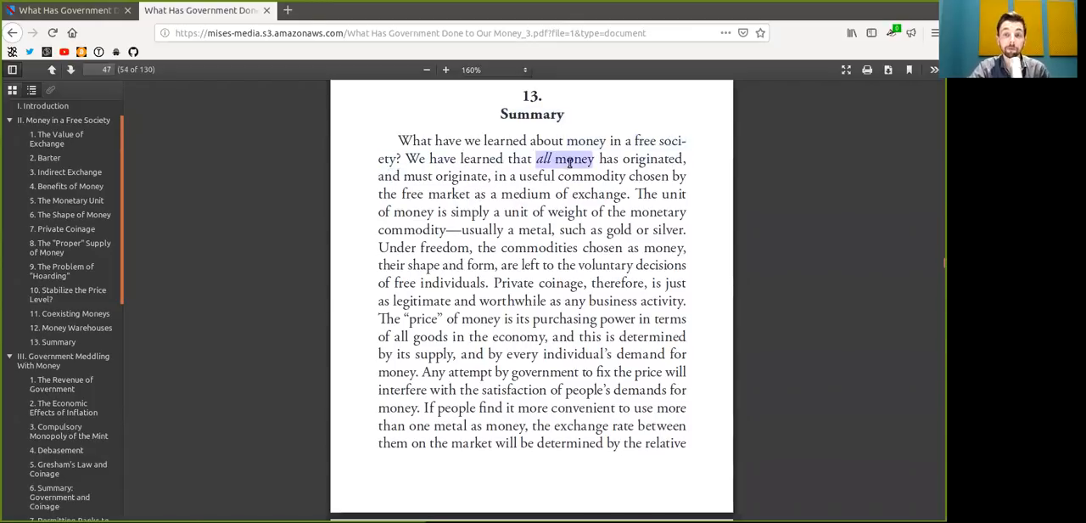
pyautogui.doubleClick(652, 158)
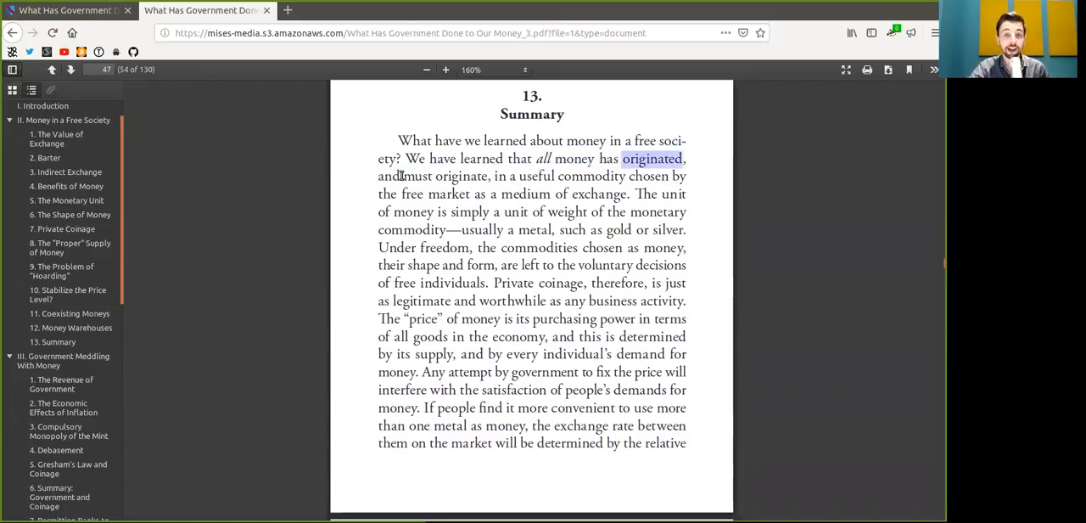
pyautogui.doubleClick(536, 176)
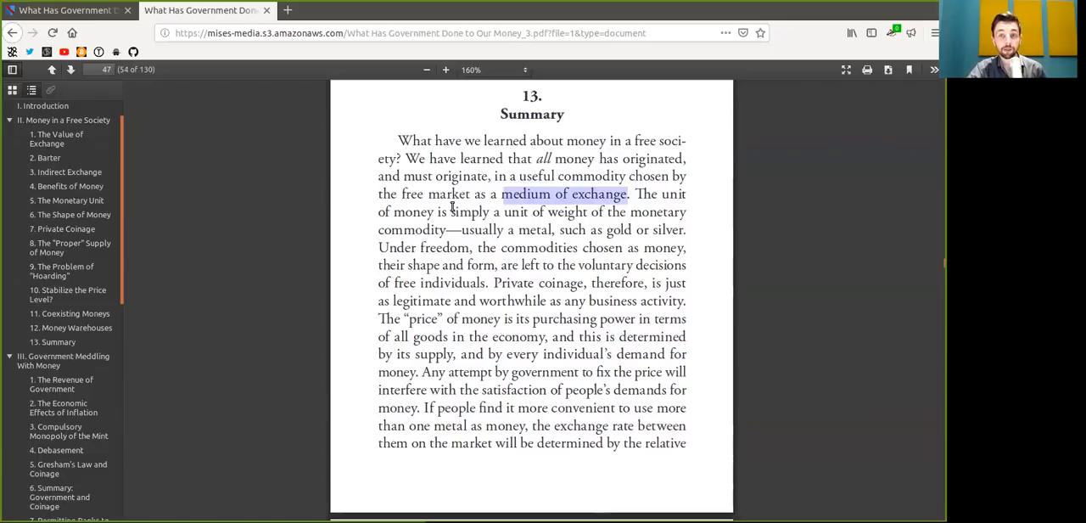
# Mark 'unit of weight', 'monetary commodity', 'freedom', 'shape' and 'individuals' further down the paragraph.
pyautogui.doubleClick(414, 211)
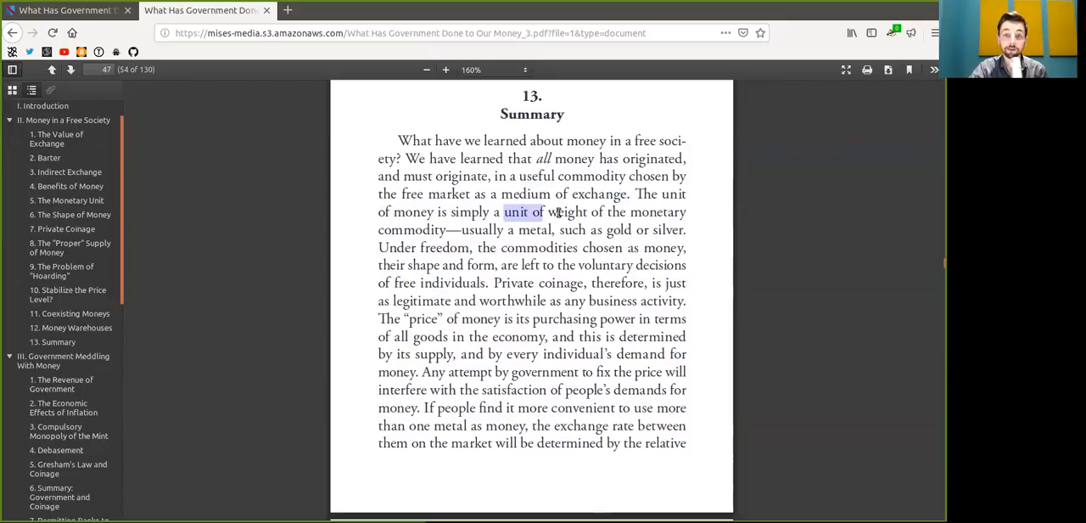
pyautogui.doubleClick(566, 210)
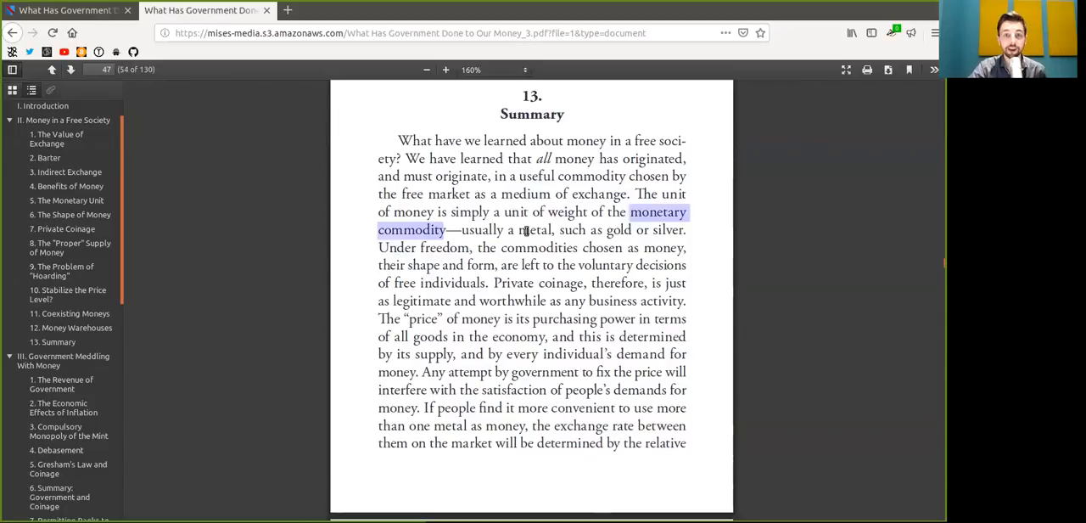
pyautogui.doubleClick(533, 230)
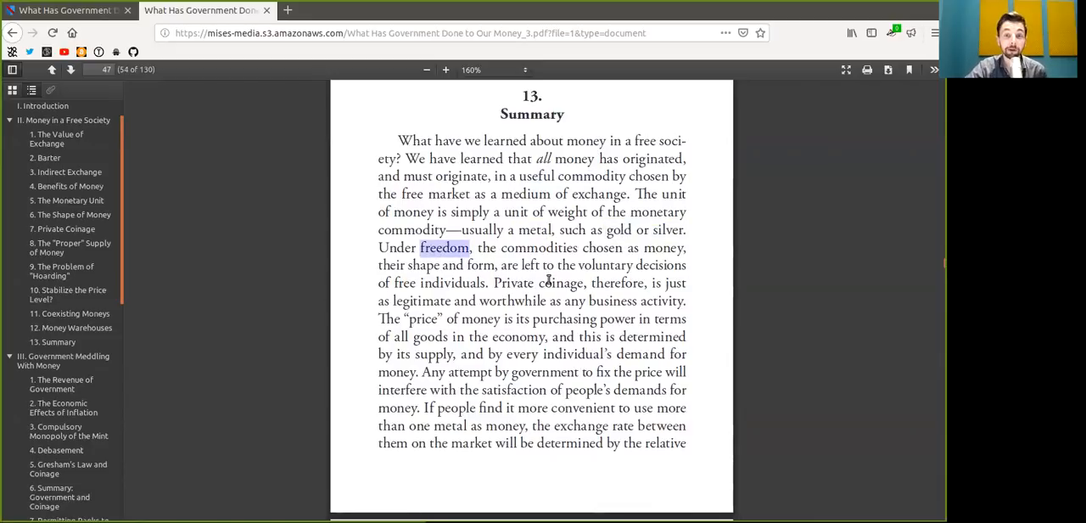
pyautogui.doubleClick(538, 248)
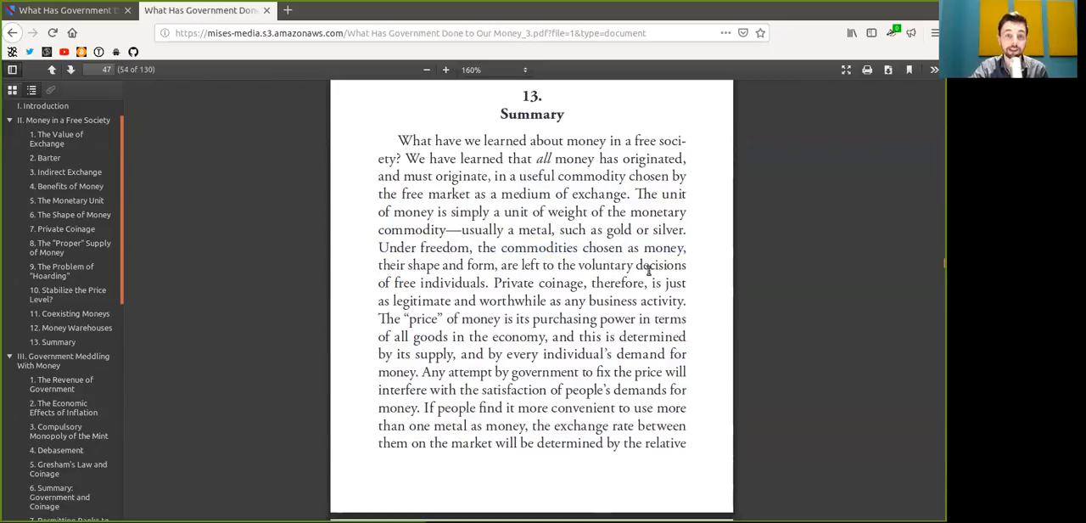
pyautogui.doubleClick(422, 265)
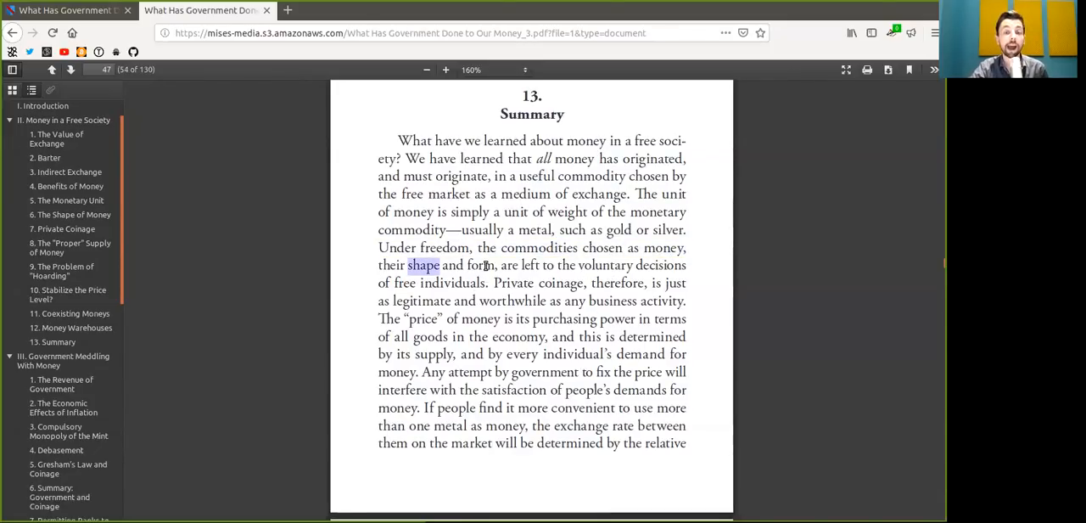
pyautogui.doubleClick(482, 265)
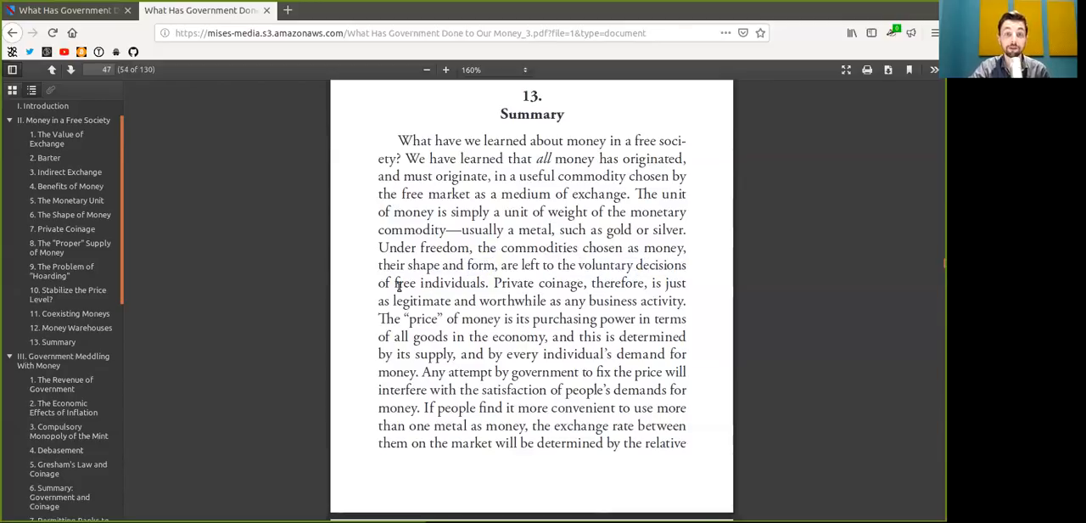
pyautogui.doubleClick(401, 282)
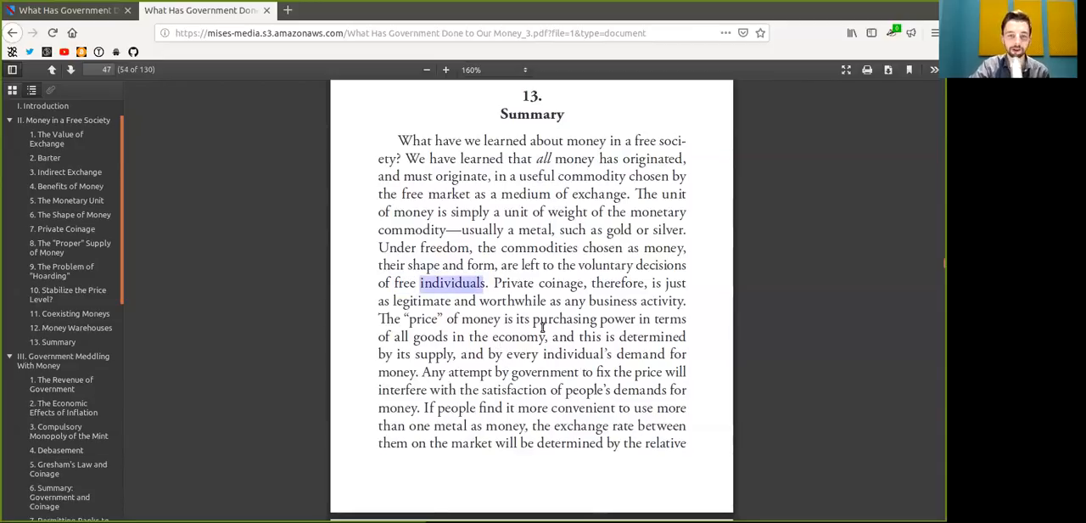
pyautogui.doubleClick(538, 282)
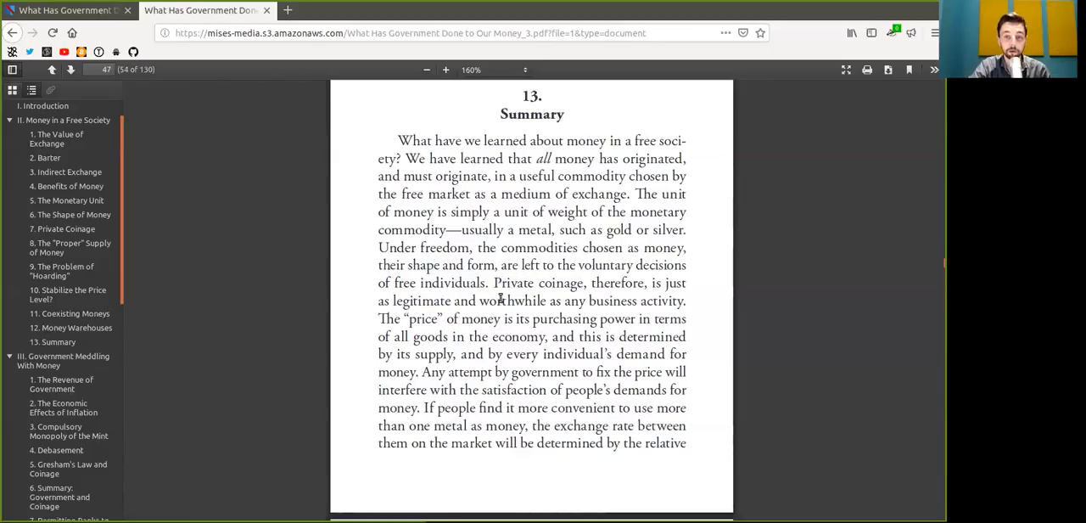
pyautogui.doubleClick(611, 301)
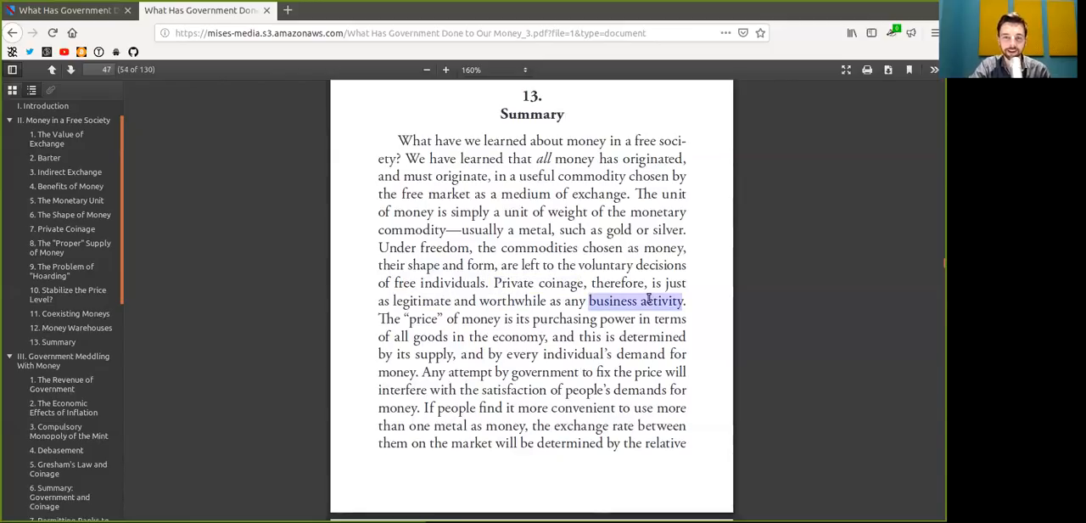
pyautogui.moveTo(551, 356)
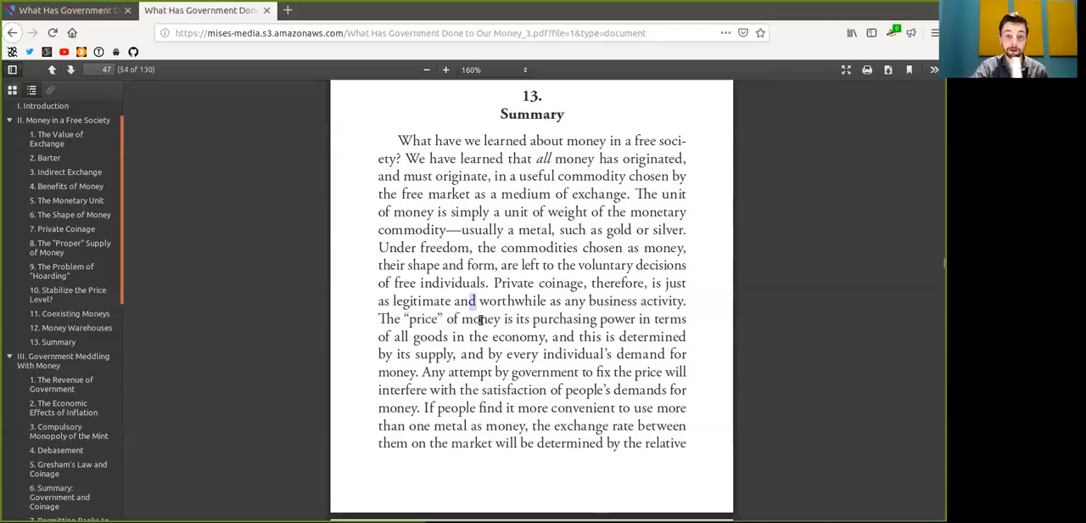
pyautogui.doubleClick(563, 319)
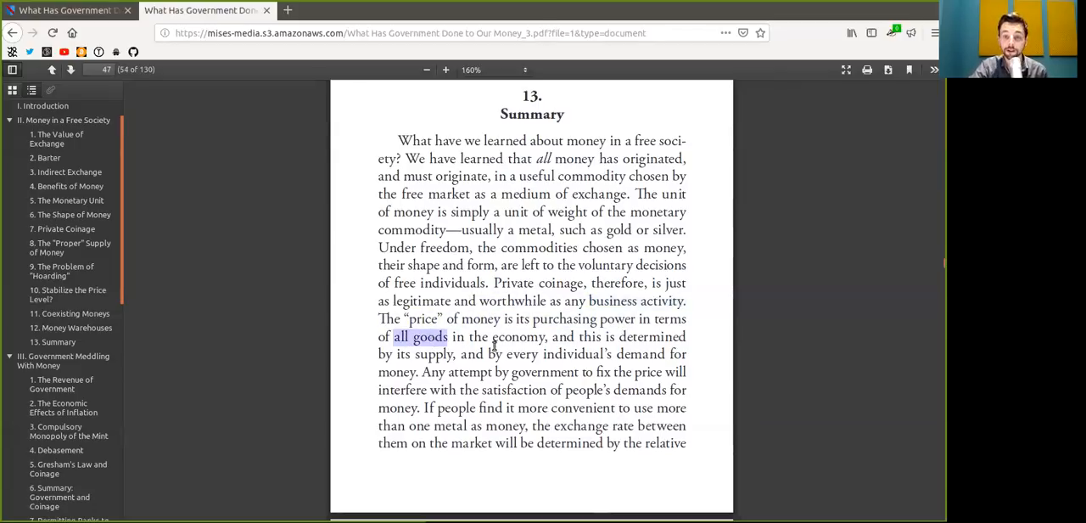
pyautogui.doubleClick(517, 336)
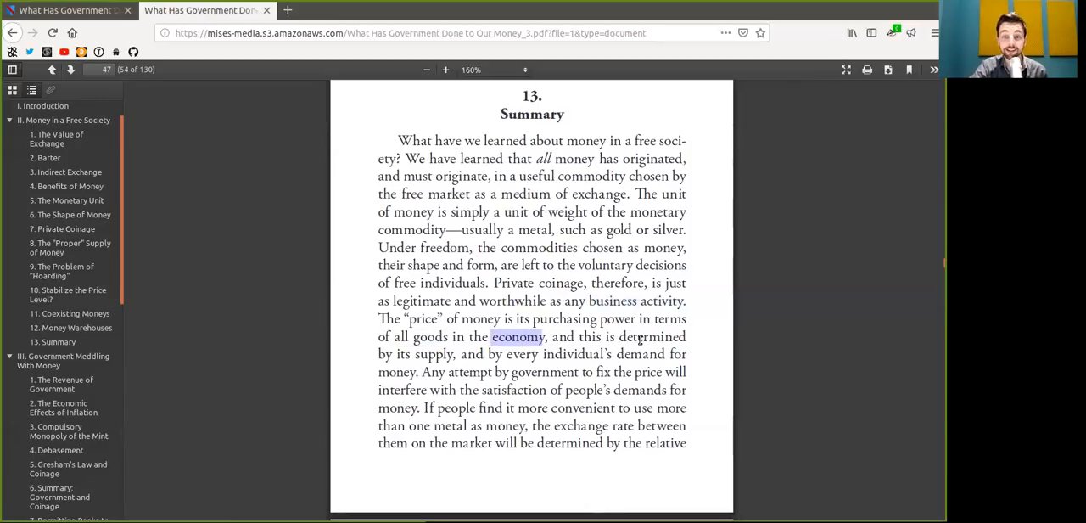
pyautogui.doubleClick(434, 352)
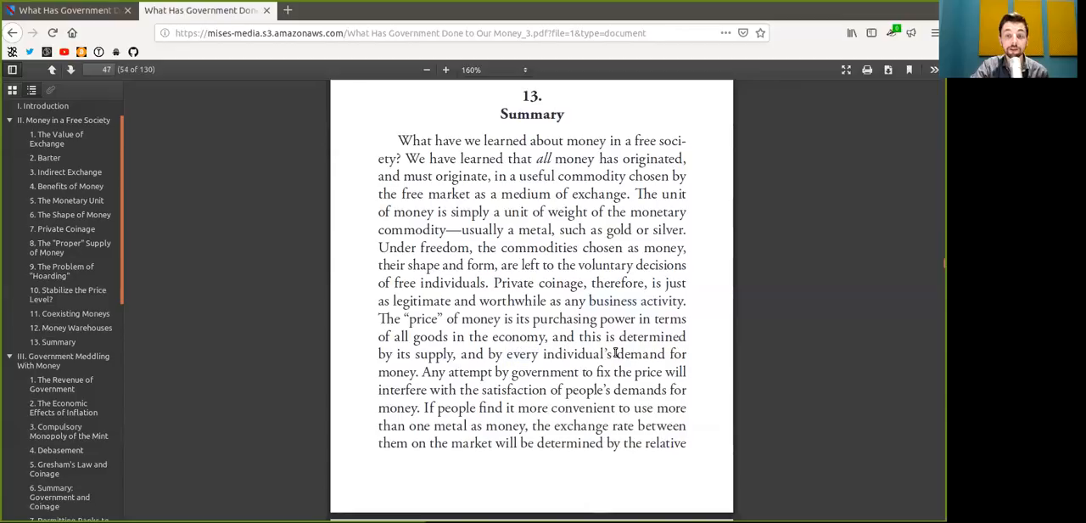
pyautogui.doubleClick(395, 372)
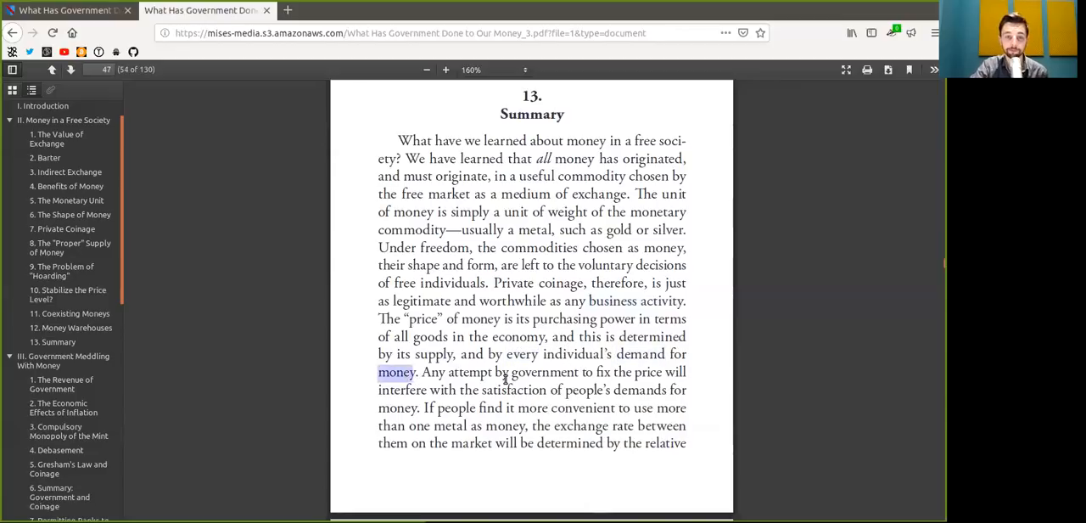
pyautogui.doubleClick(469, 372)
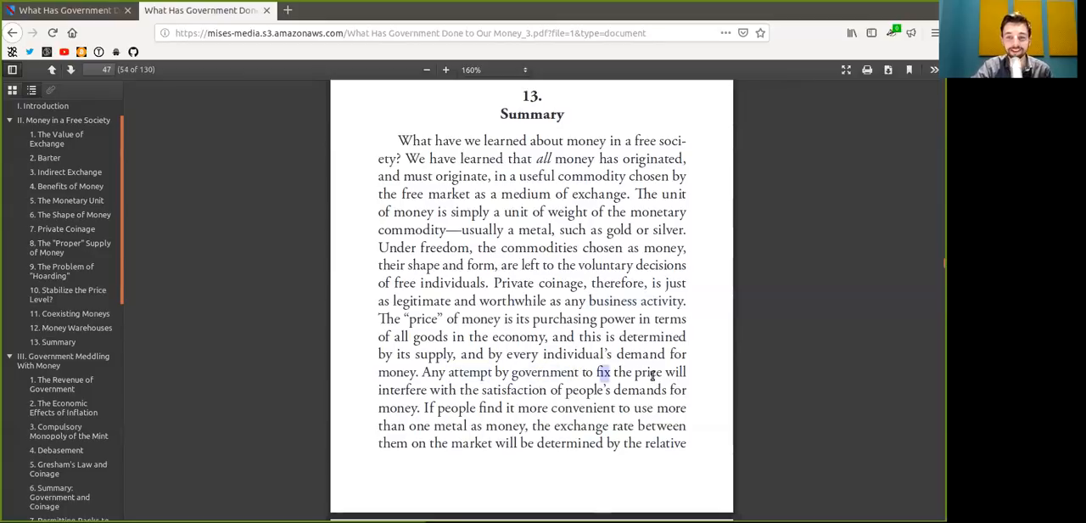
pyautogui.doubleClick(402, 390)
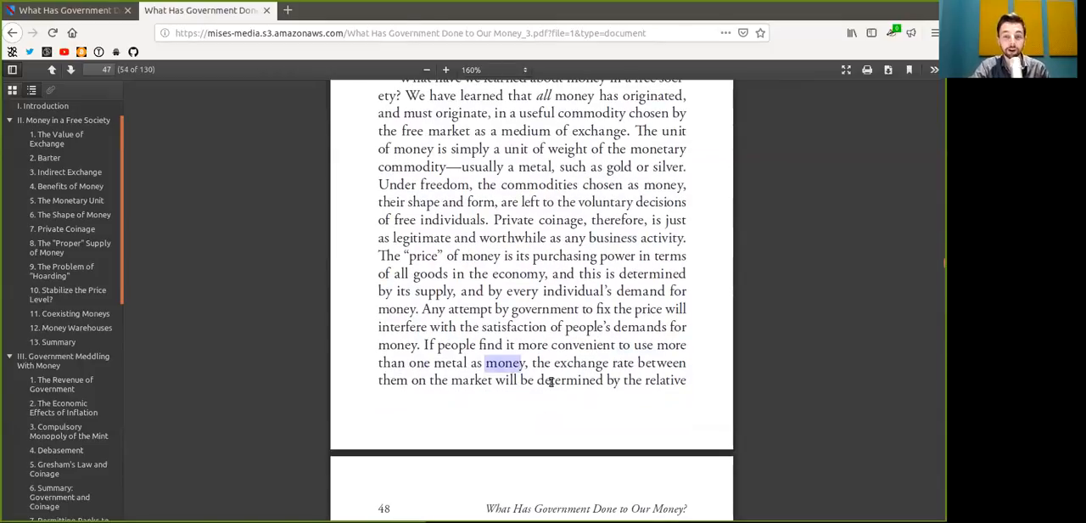
# Scroll to page 48's body text and highlight words in its opening lines while reading.
pyautogui.scroll(-3)
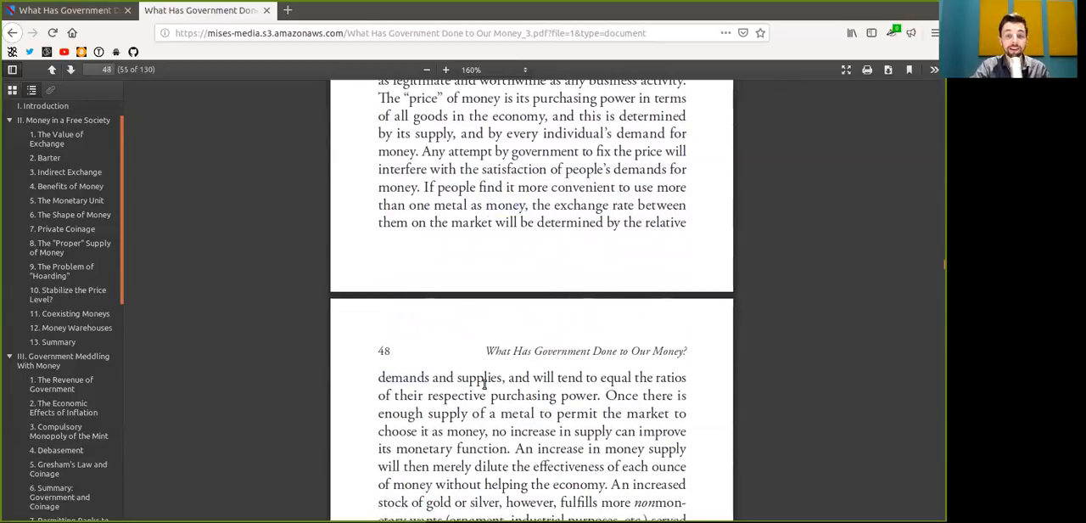
pyautogui.scroll(-3)
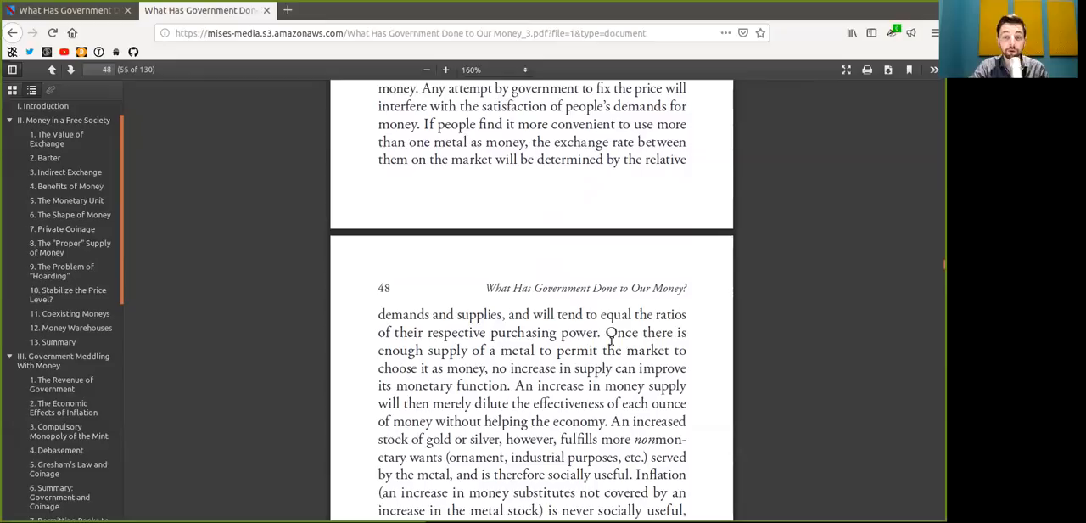
pyautogui.moveTo(454, 339)
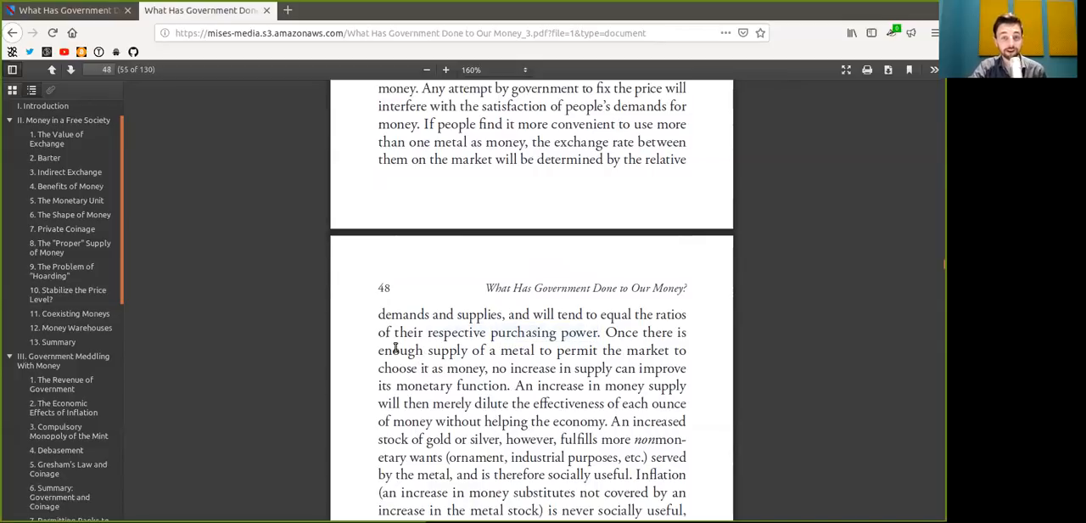
pyautogui.doubleClick(518, 349)
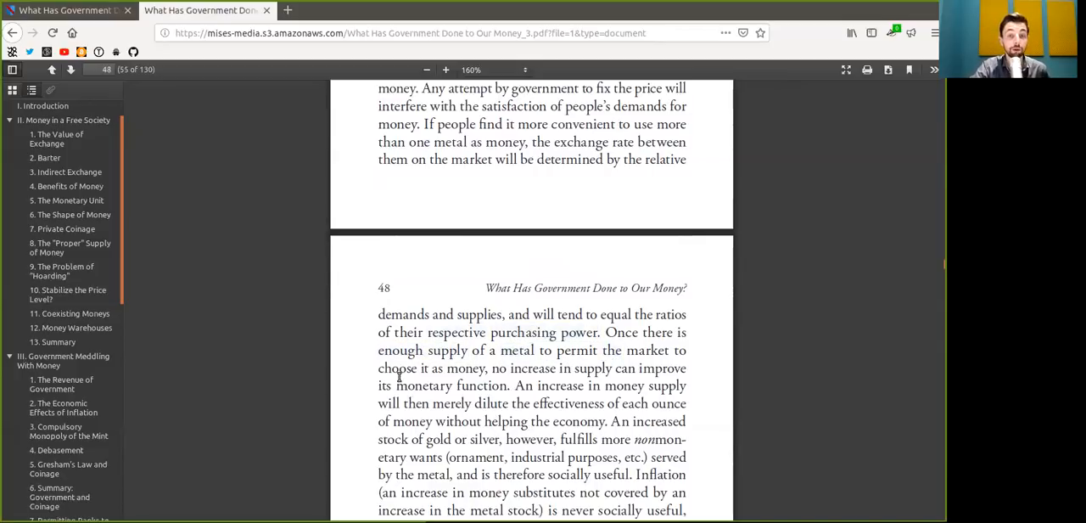
pyautogui.moveTo(376, 367); pyautogui.dragTo(485, 366)
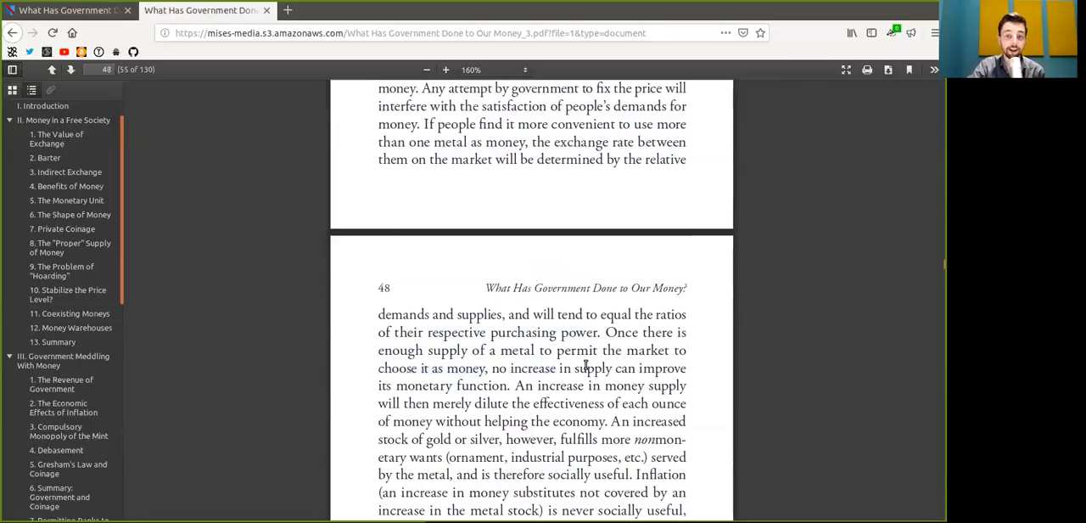
pyautogui.doubleClick(424, 385)
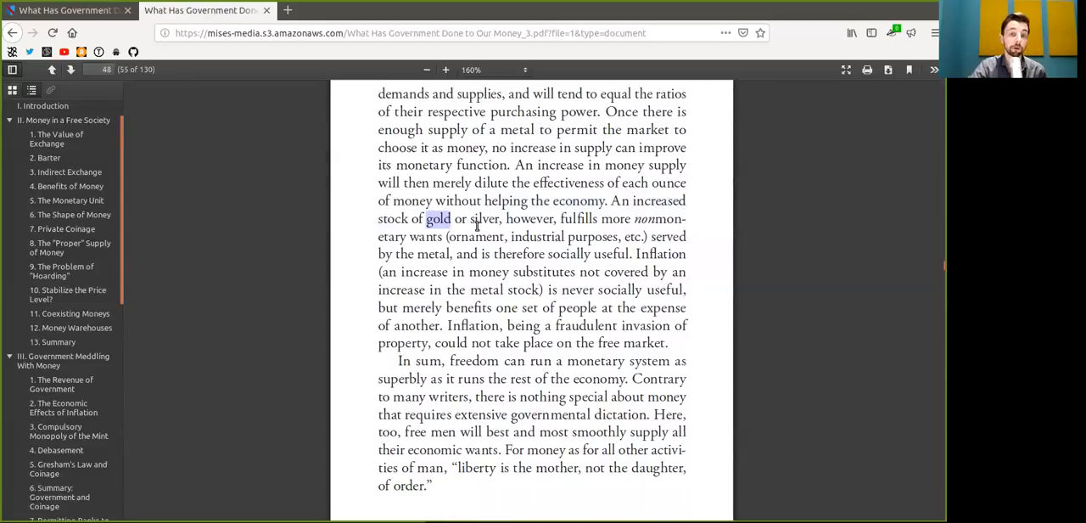
# Highlight 'nonmonetary', 'ornament', 'therefore' and nearby phrases in the money-supply passage.
pyautogui.doubleClick(529, 217)
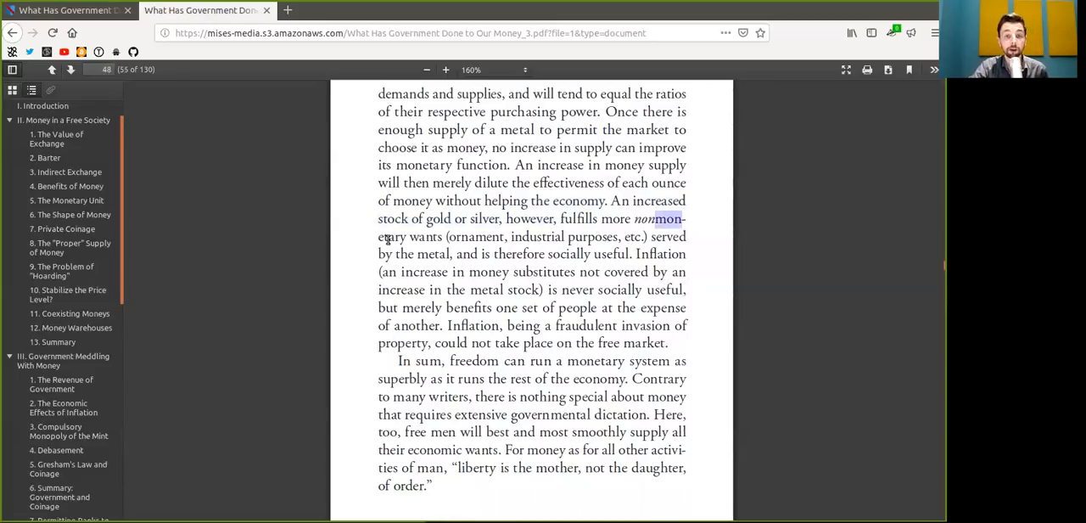
pyautogui.doubleClick(475, 236)
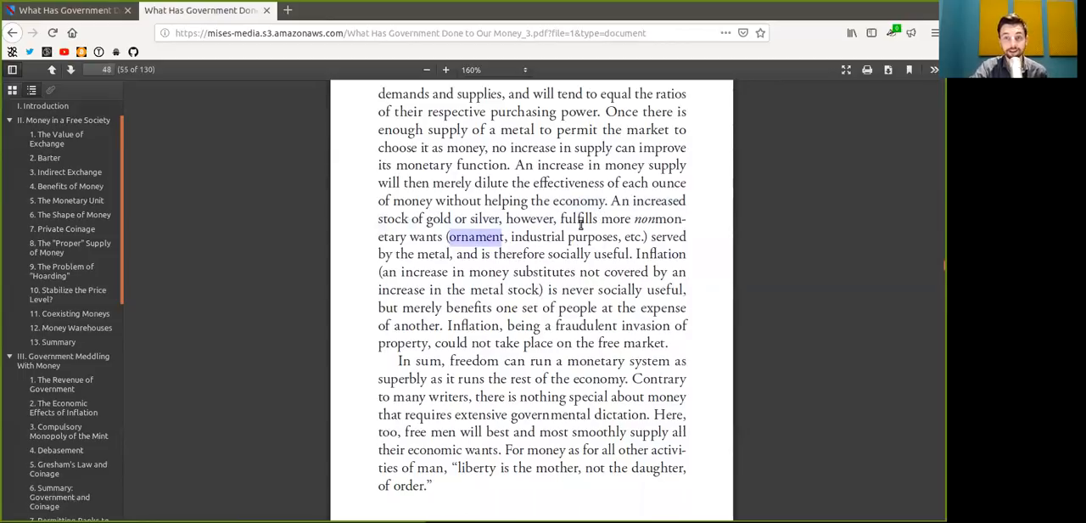
pyautogui.moveTo(702, 231)
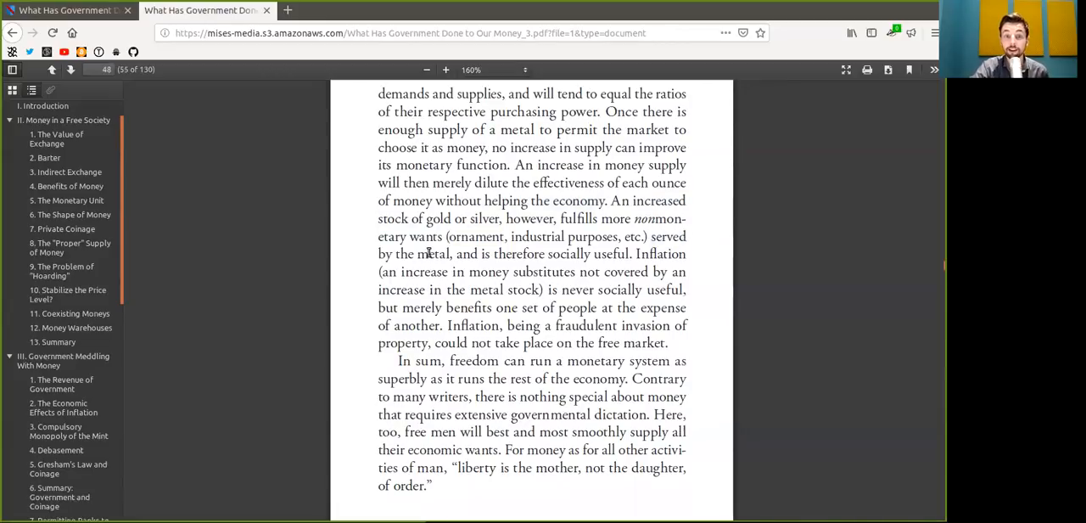
pyautogui.doubleClick(431, 254)
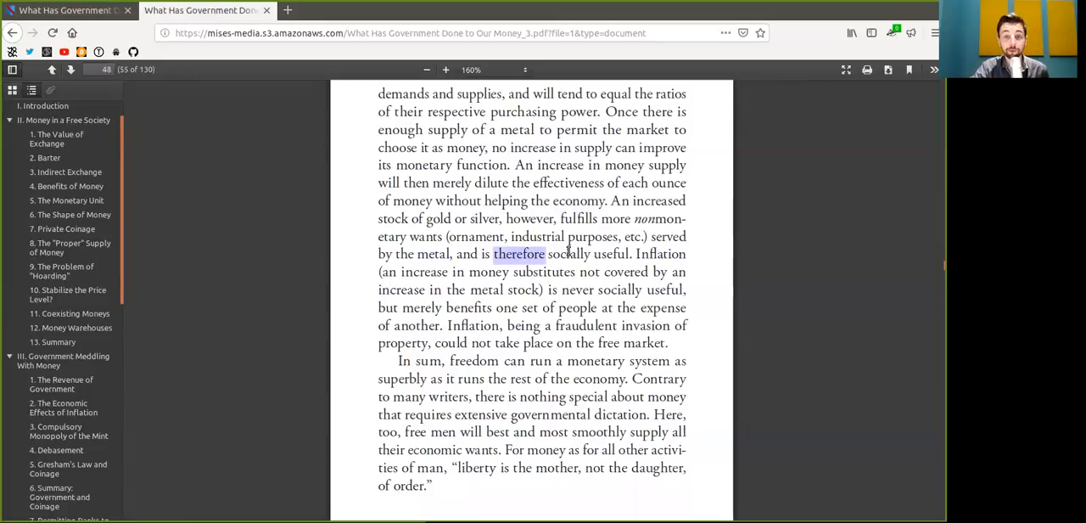
pyautogui.moveTo(492, 254); pyautogui.dragTo(628, 254)
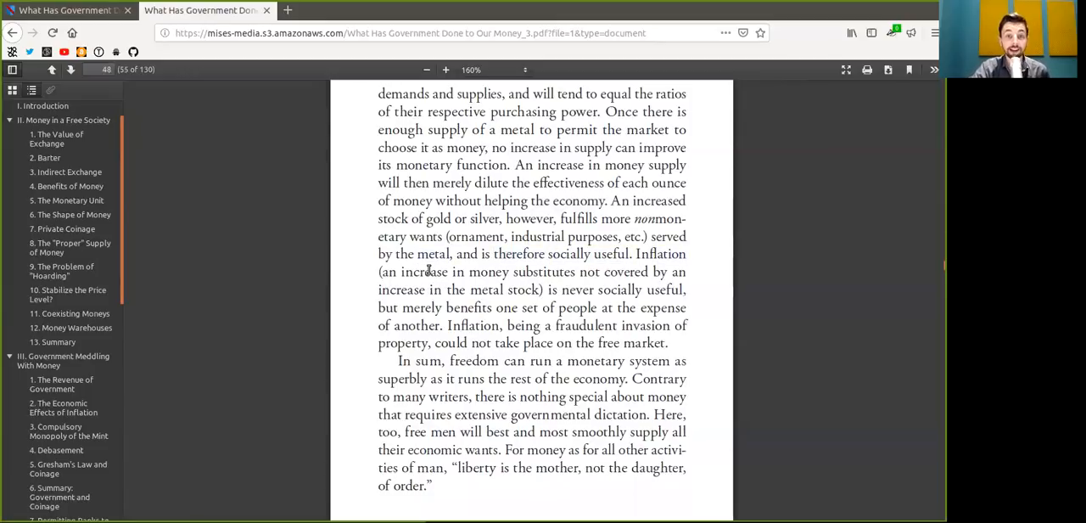
pyautogui.doubleClick(488, 272)
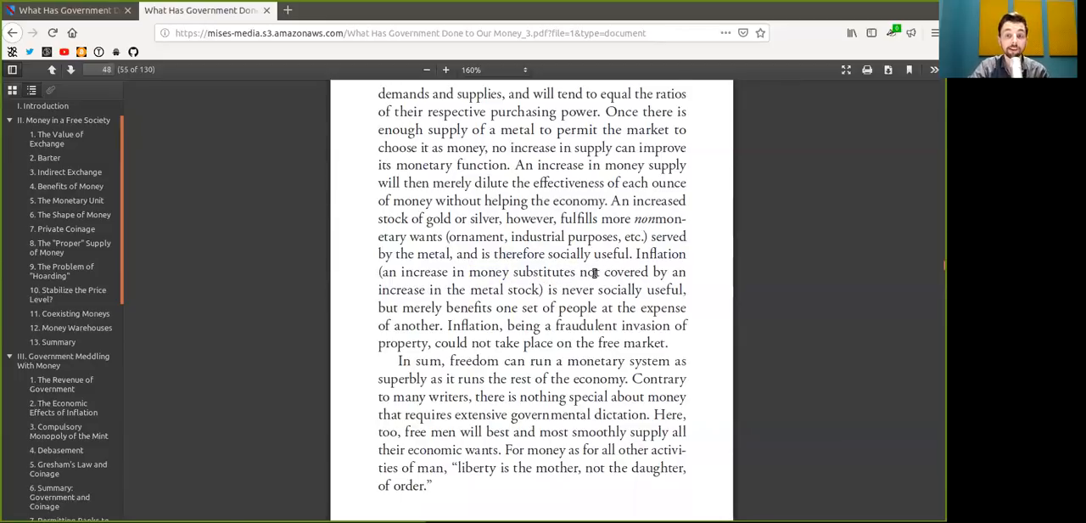
# Highlight 'increase', 'one set', 'people', 'another', 'being' and 'free market' in the inflation sentence.
pyautogui.doubleClick(400, 289)
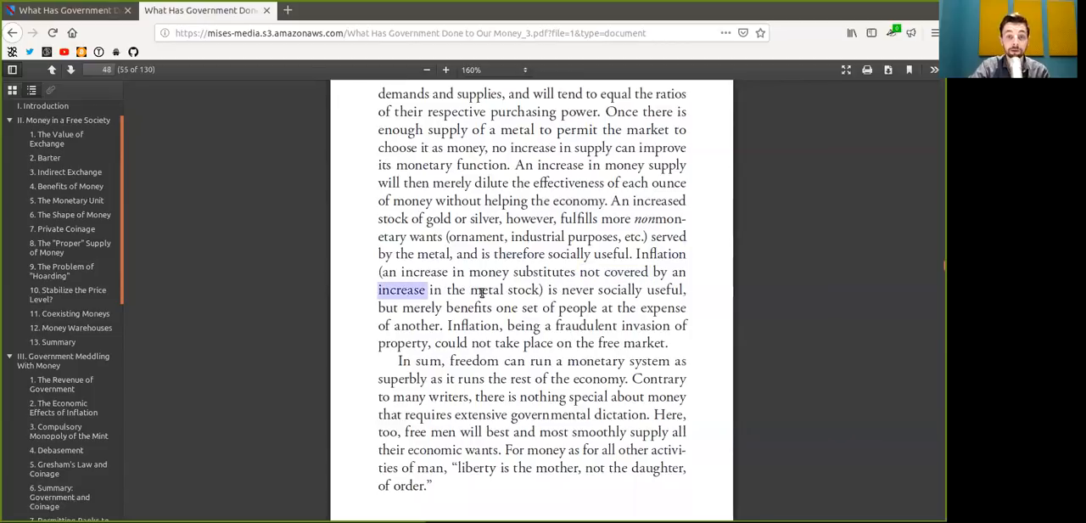
pyautogui.doubleClick(505, 289)
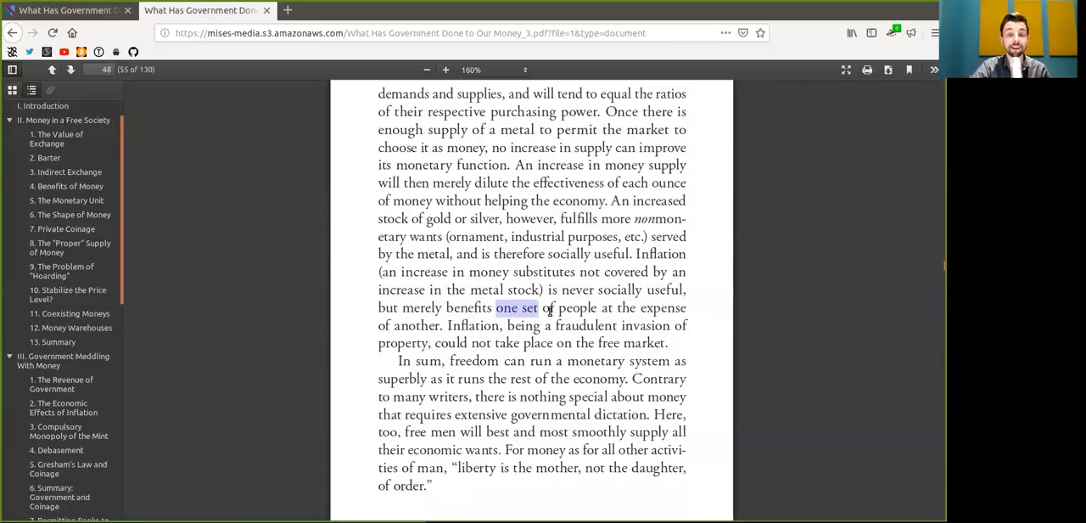
pyautogui.doubleClick(577, 307)
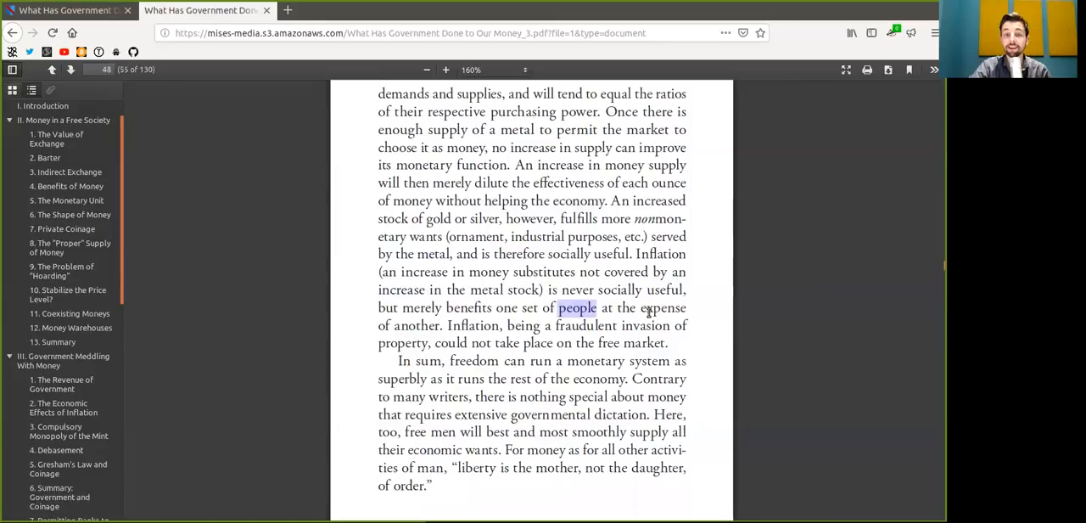
pyautogui.doubleClick(415, 325)
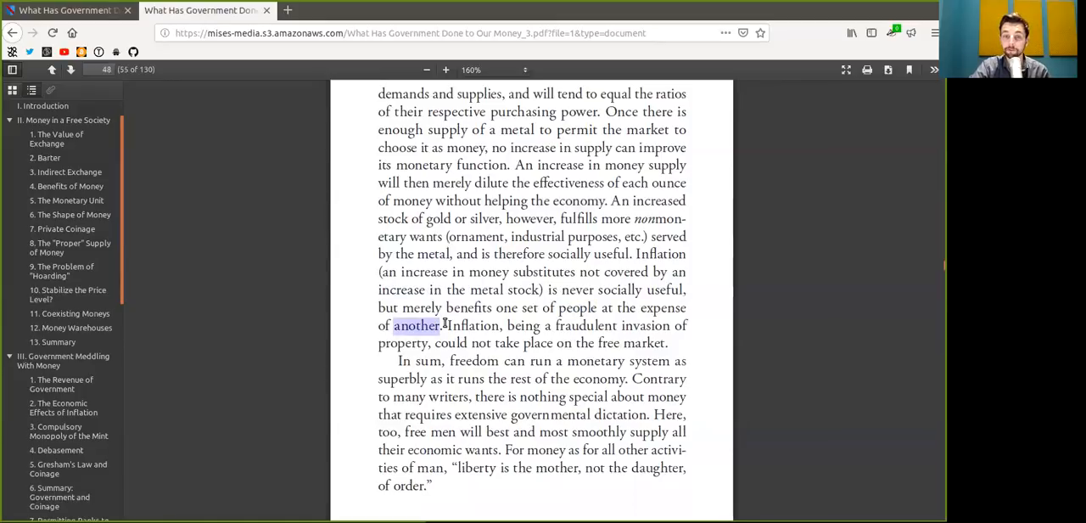
pyautogui.doubleClick(523, 325)
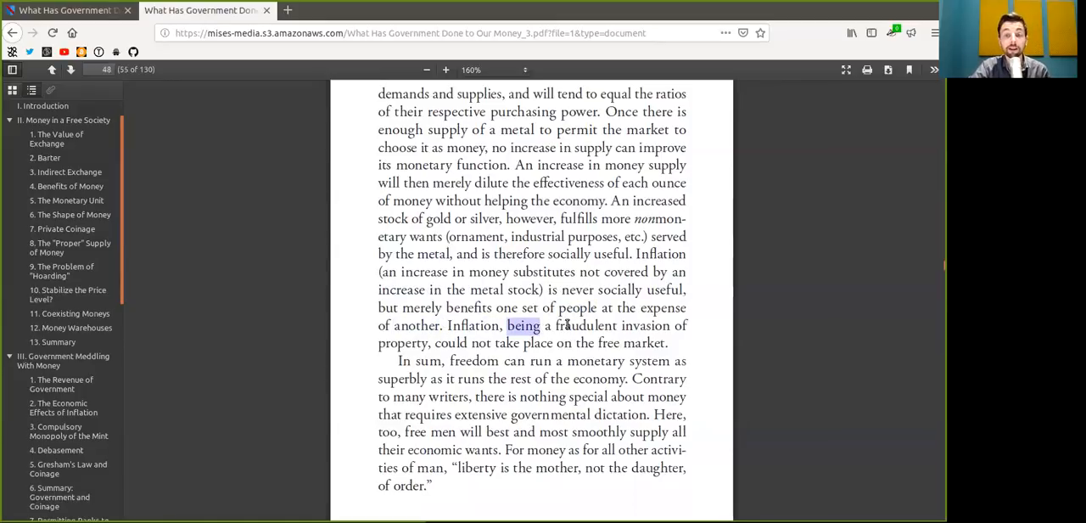
pyautogui.moveTo(506, 326); pyautogui.dragTo(668, 326)
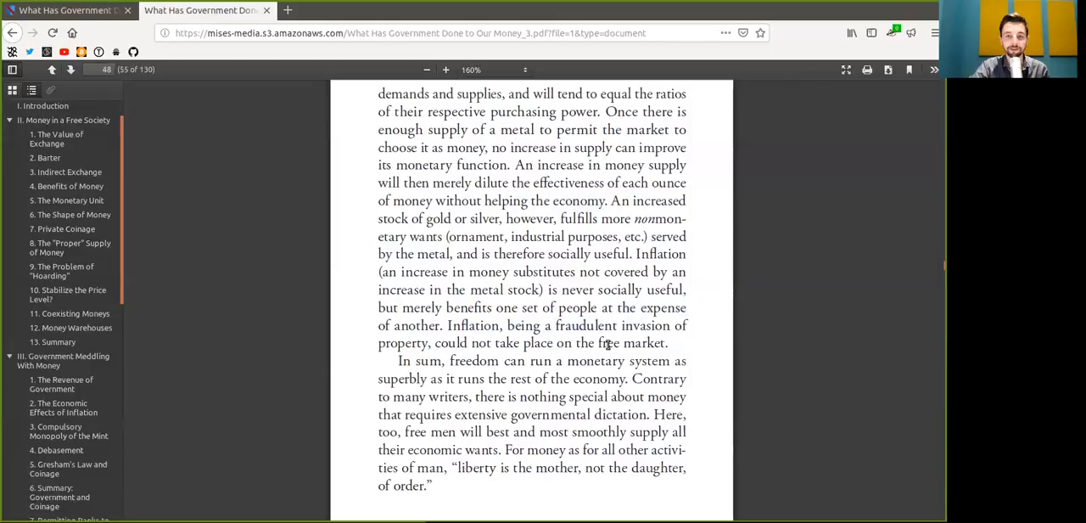
pyautogui.doubleClick(631, 342)
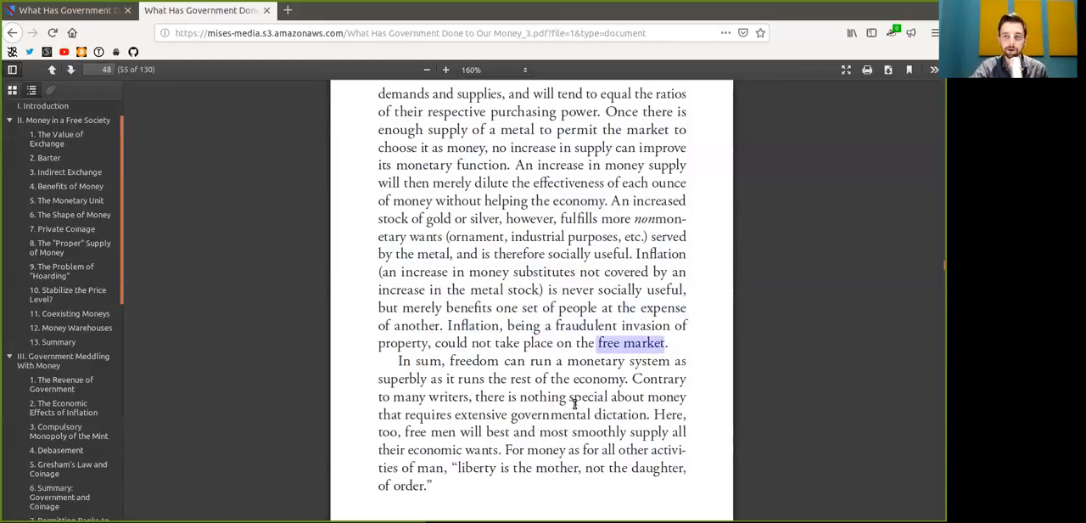
pyautogui.scroll(-3)
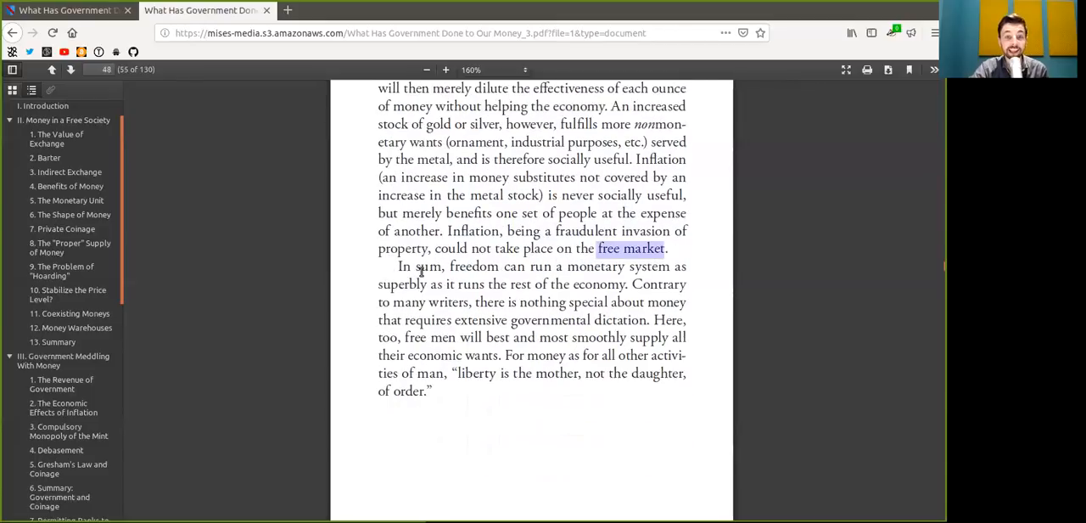
# Highlight 'extensive governmental', 'most smoothly' and 'economic' in the closing remarks.
pyautogui.doubleClick(475, 265)
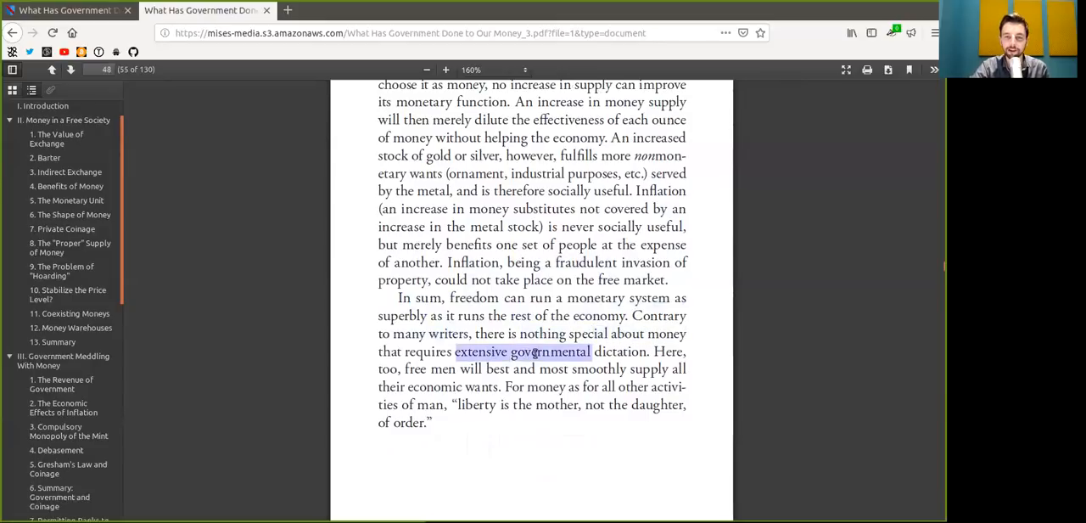
pyautogui.moveTo(593, 351); pyautogui.dragTo(646, 351)
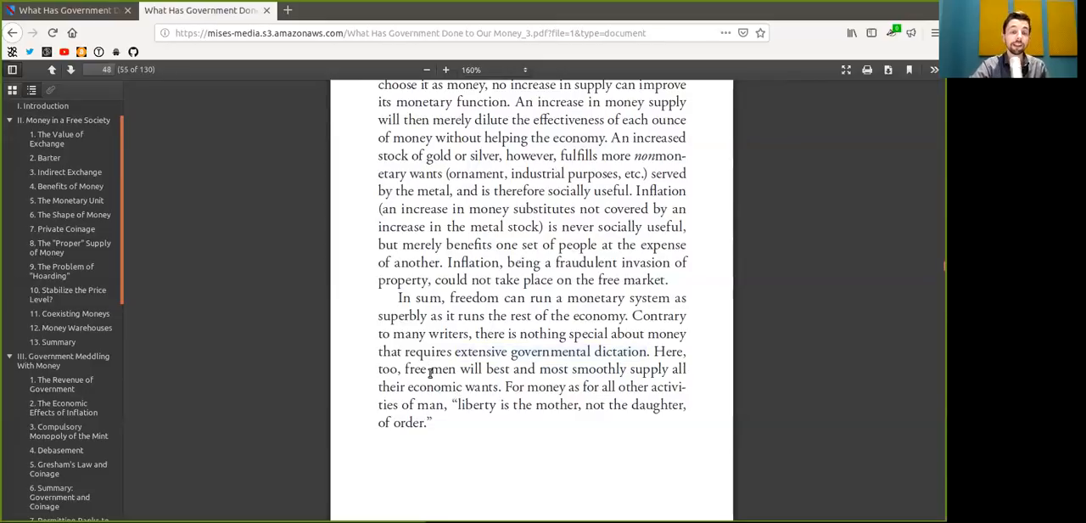
pyautogui.doubleClick(427, 368)
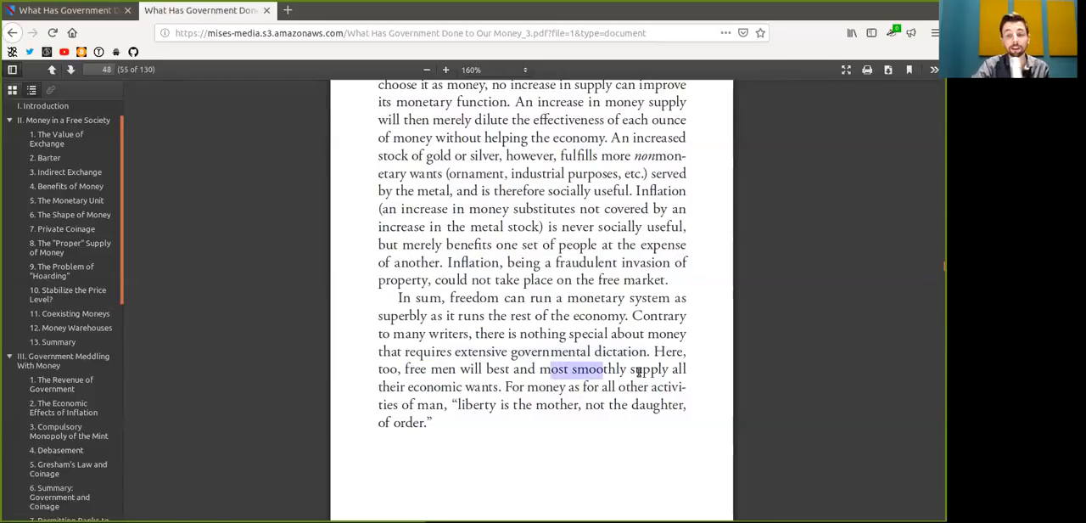
pyautogui.doubleClick(434, 387)
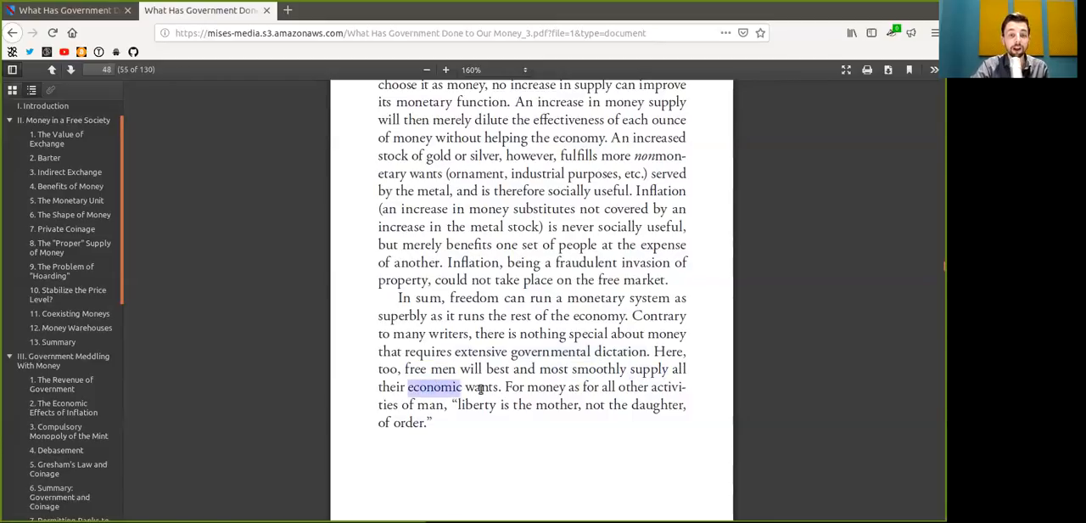
# Select 'wants', 'money' and 'man' in the final sentence and quotation.
pyautogui.doubleClick(482, 387)
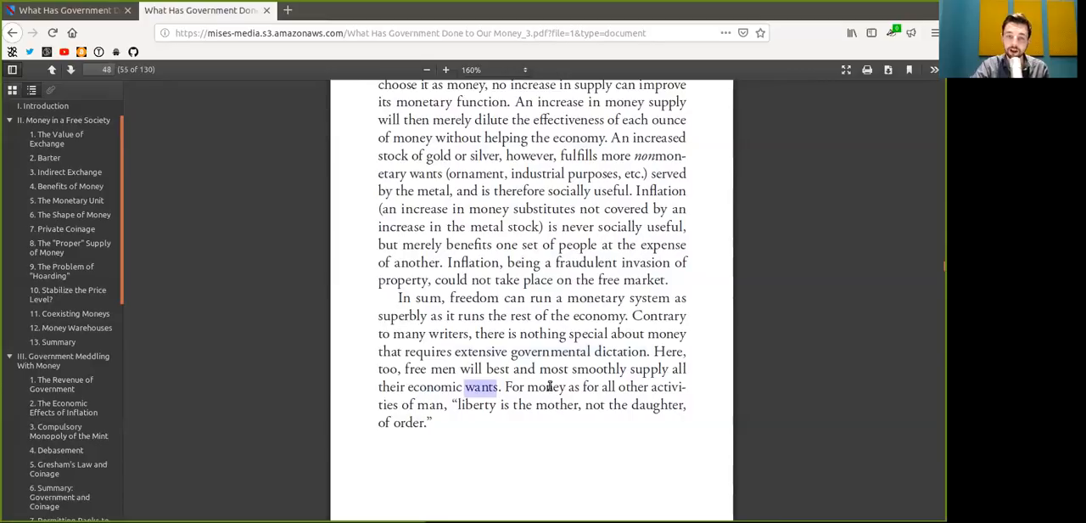
pyautogui.doubleClick(543, 387)
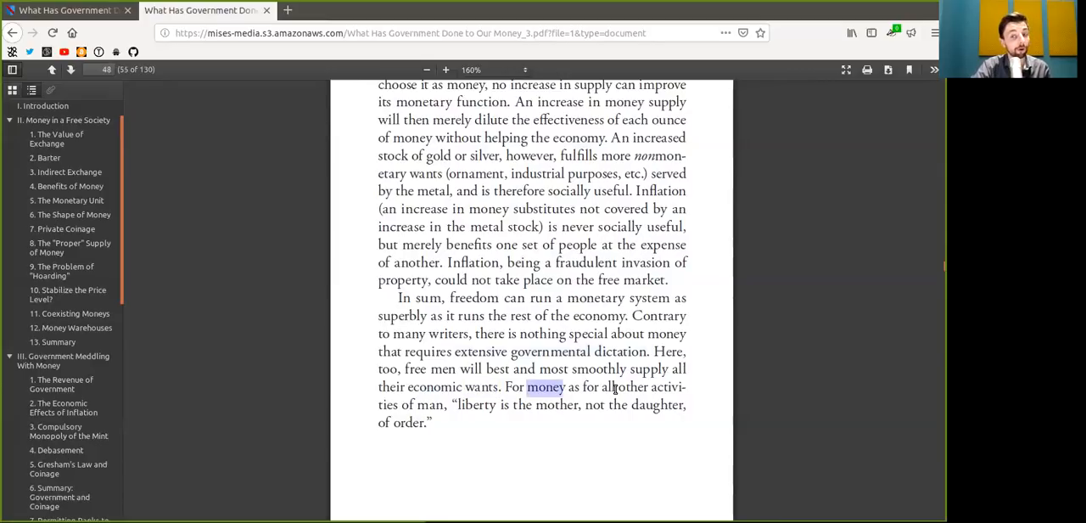
pyautogui.doubleClick(429, 404)
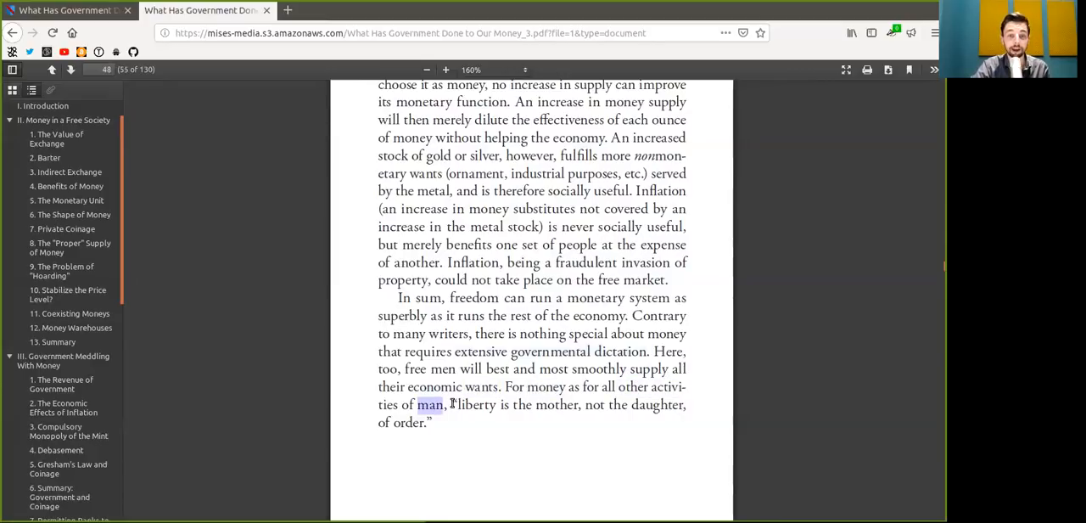
pyautogui.doubleClick(475, 404)
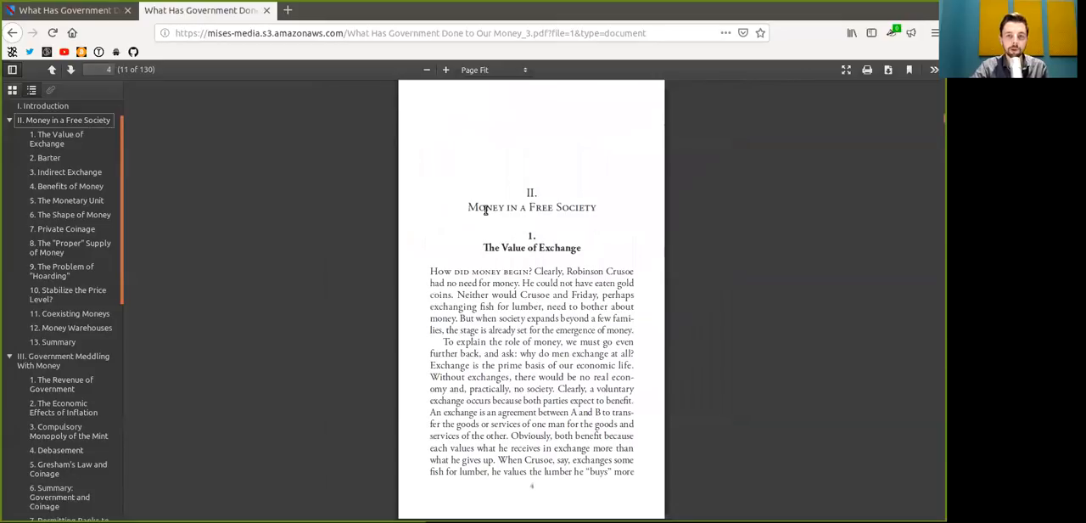
pyautogui.moveTo(591, 236)
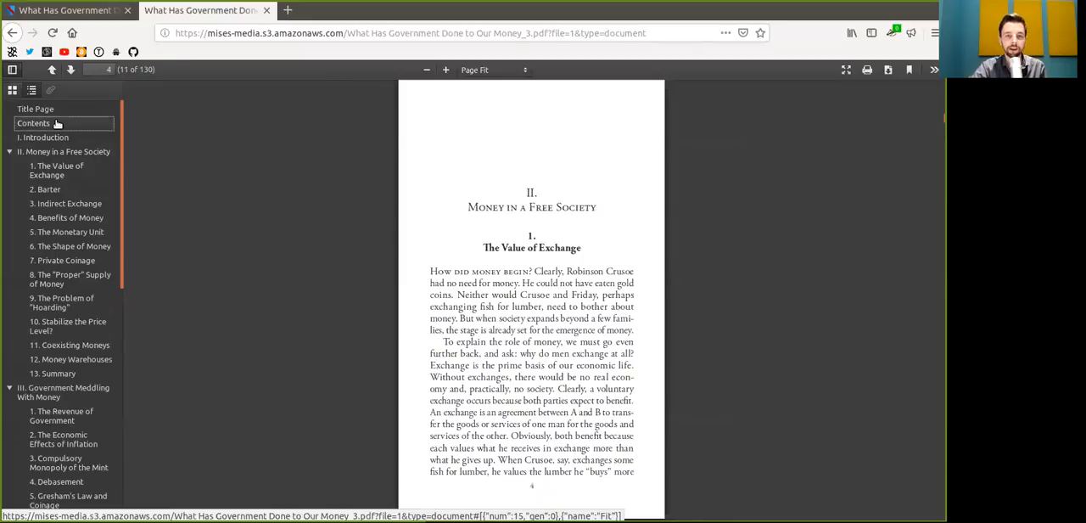
# Jump to the book's Contents page via the sidebar outline.
pyautogui.click(34, 122)
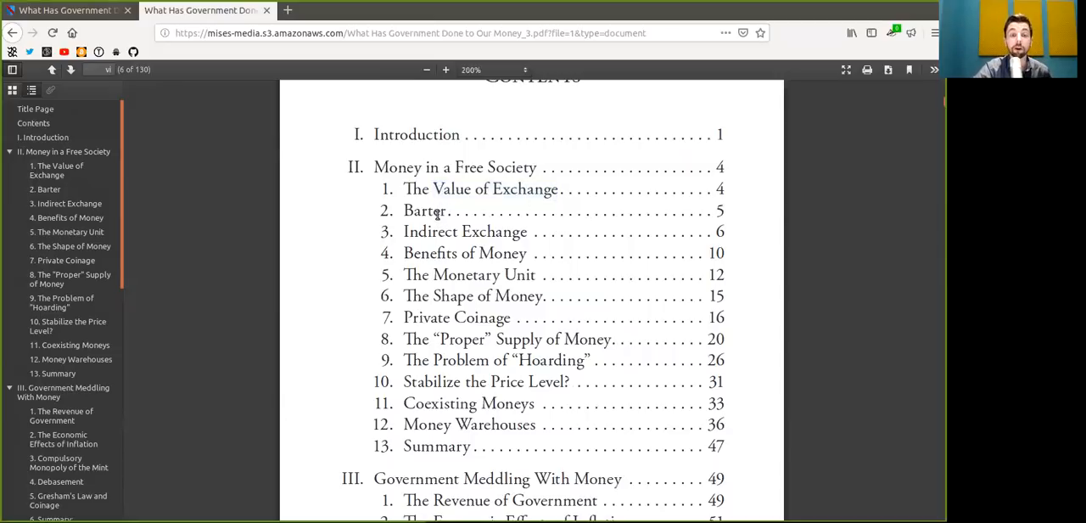
pyautogui.doubleClick(424, 210)
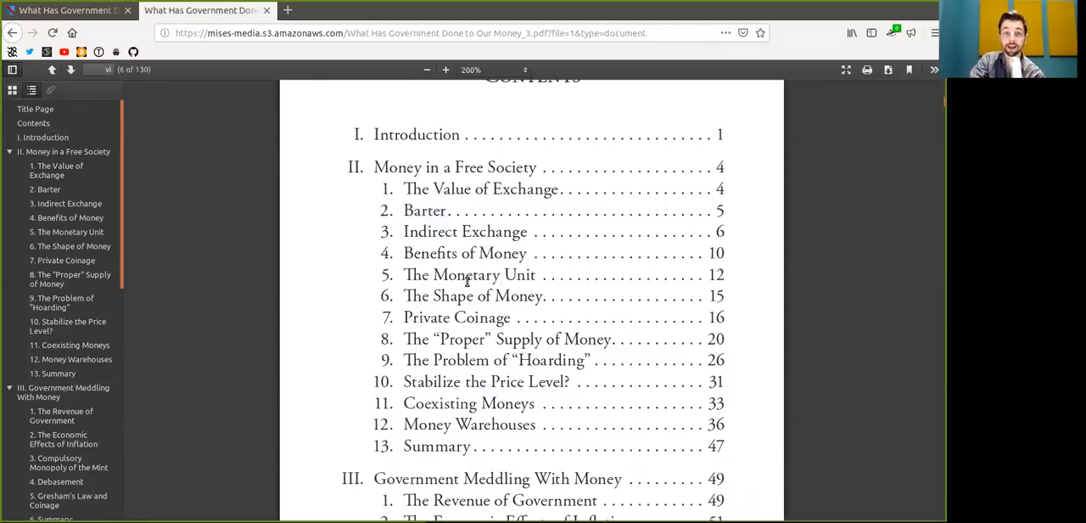
pyautogui.moveTo(533, 248)
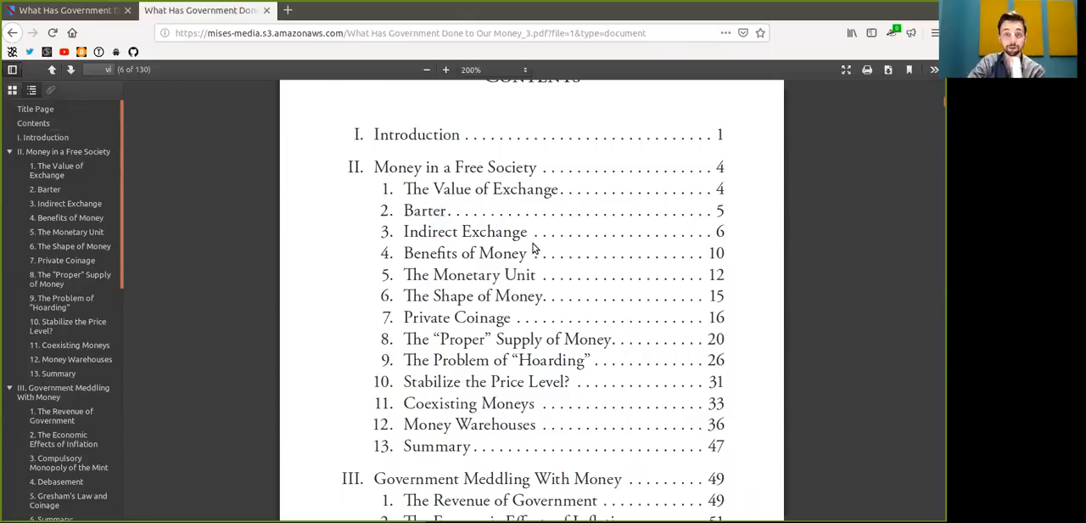
pyautogui.moveTo(434, 265)
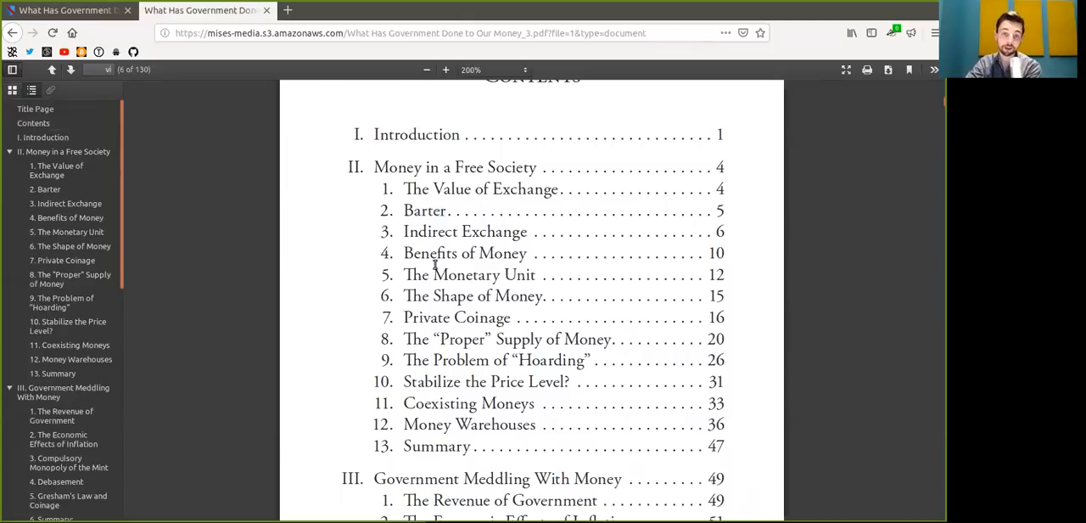
pyautogui.doubleClick(465, 275)
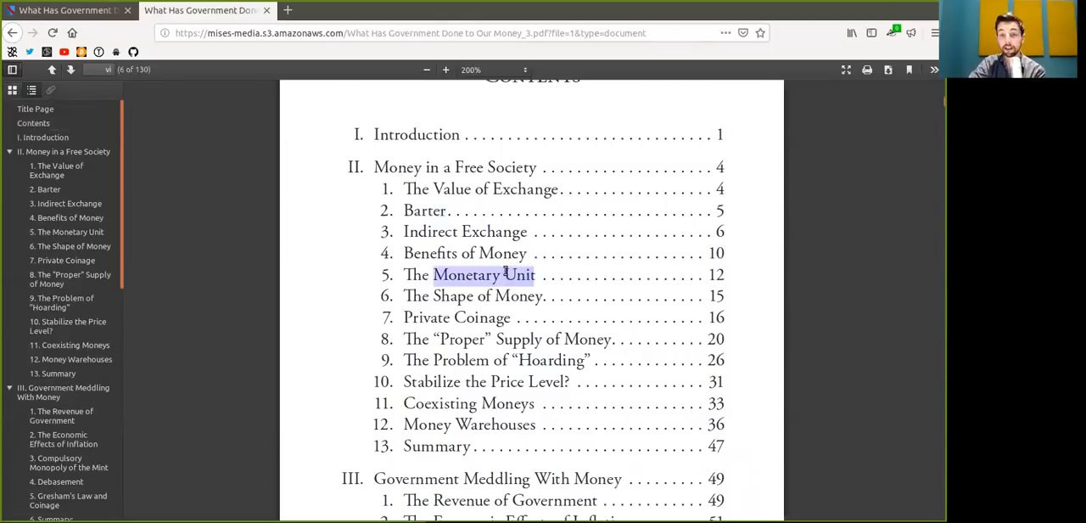
pyautogui.moveTo(353, 424)
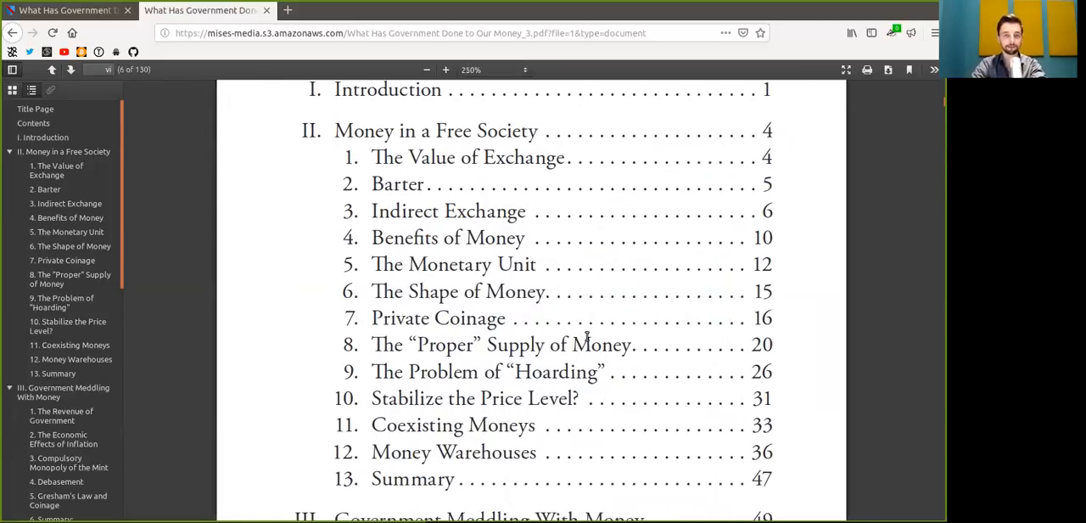
pyautogui.moveTo(416, 344); pyautogui.dragTo(574, 345)
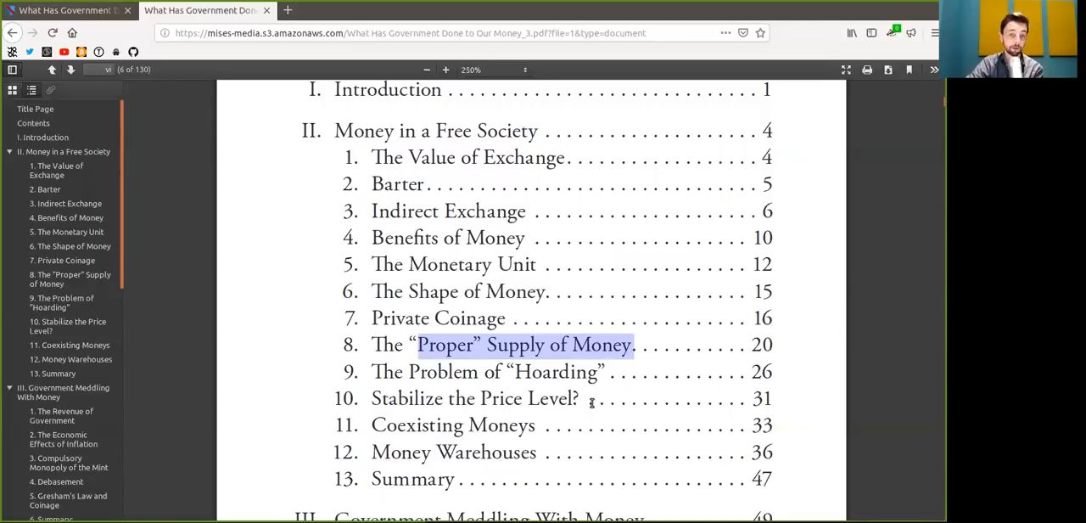
pyautogui.moveTo(433, 380)
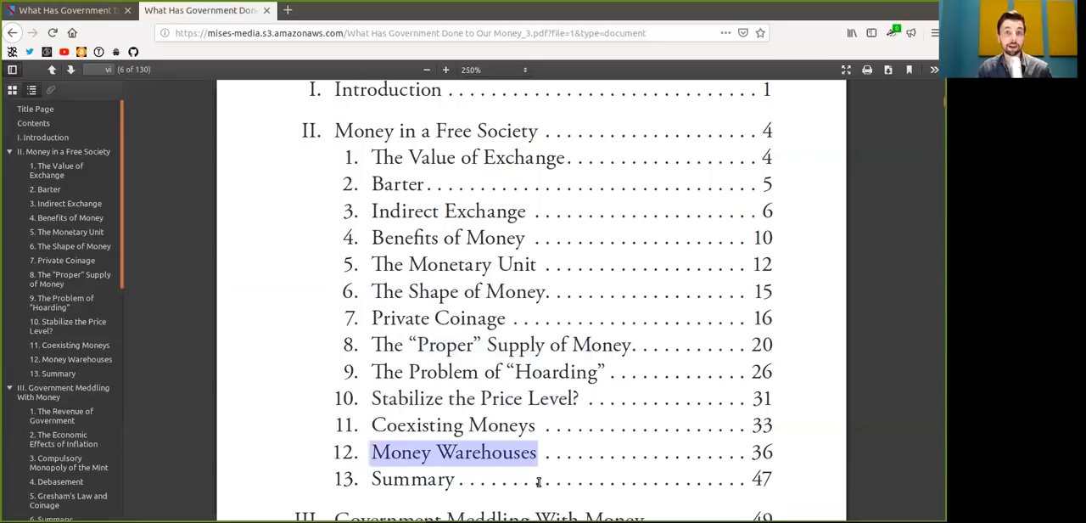
pyautogui.moveTo(642, 495)
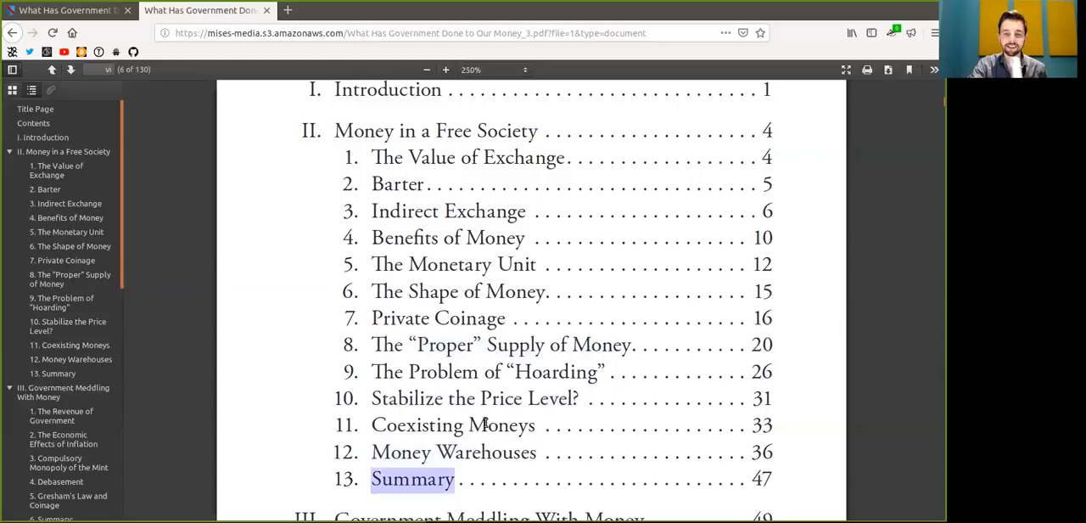
pyautogui.moveTo(298, 346)
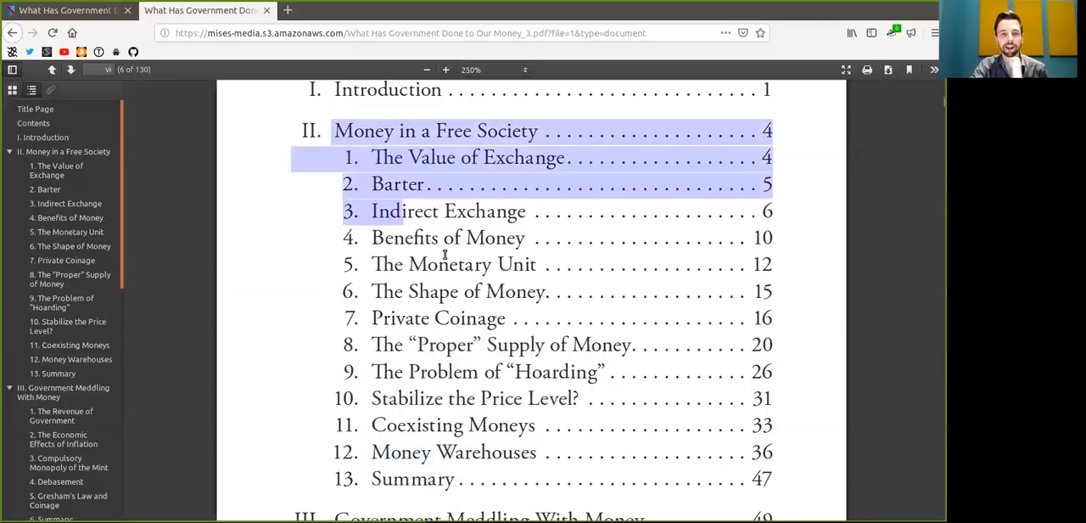
# Clear the Part II selection and scroll the Contents page down to the Part III chapter list.
pyautogui.click(789, 477)
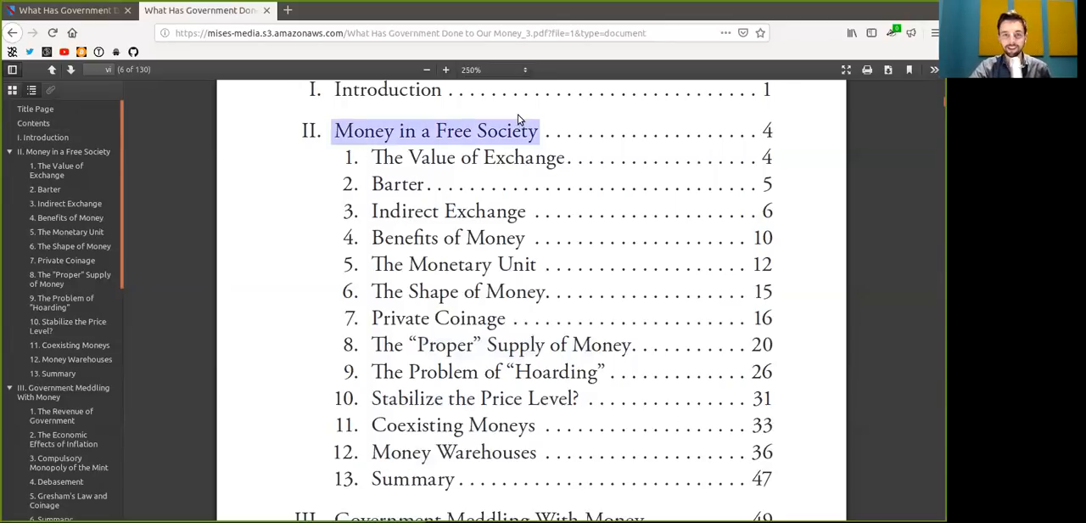
pyautogui.moveTo(516, 132)
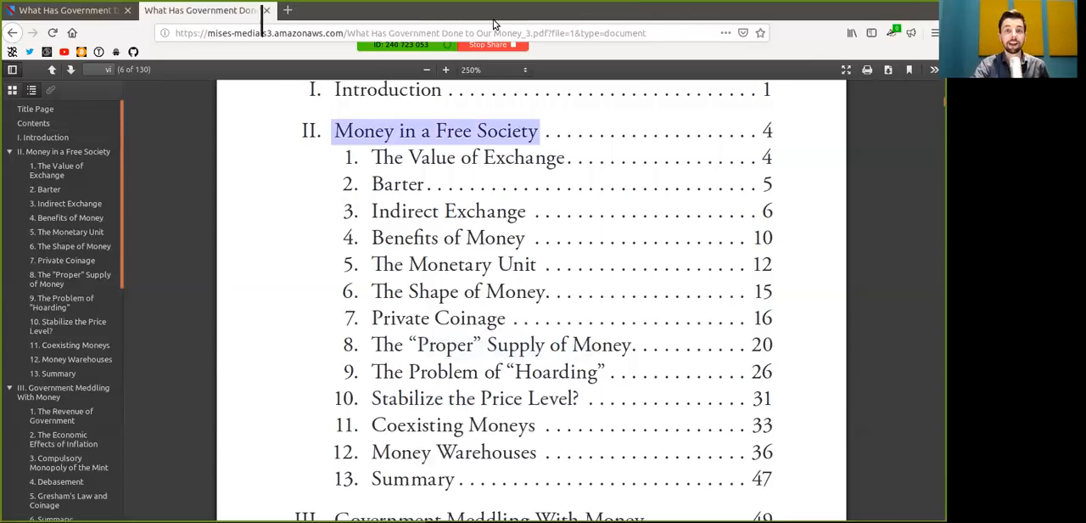
pyautogui.scroll(-3)
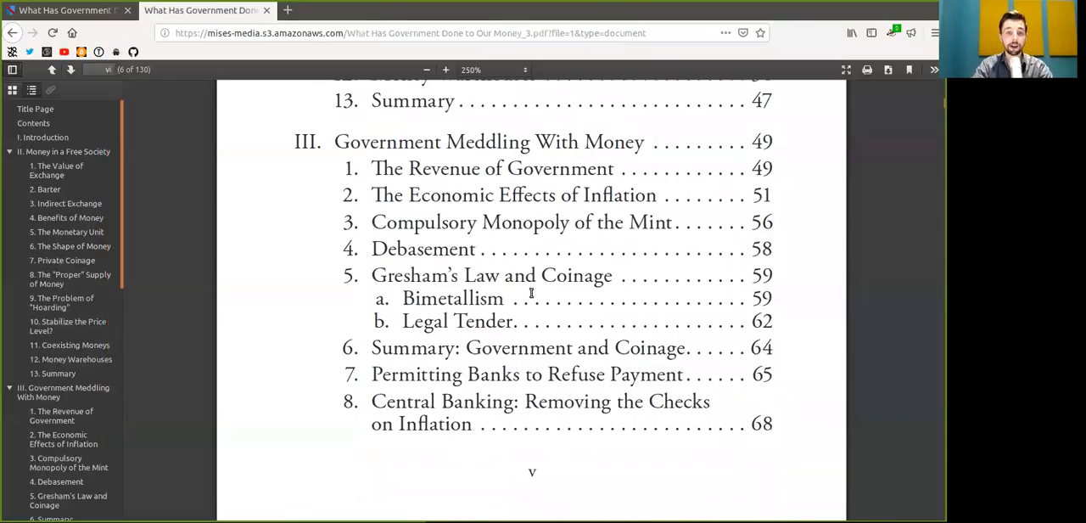
pyautogui.doubleClick(387, 142)
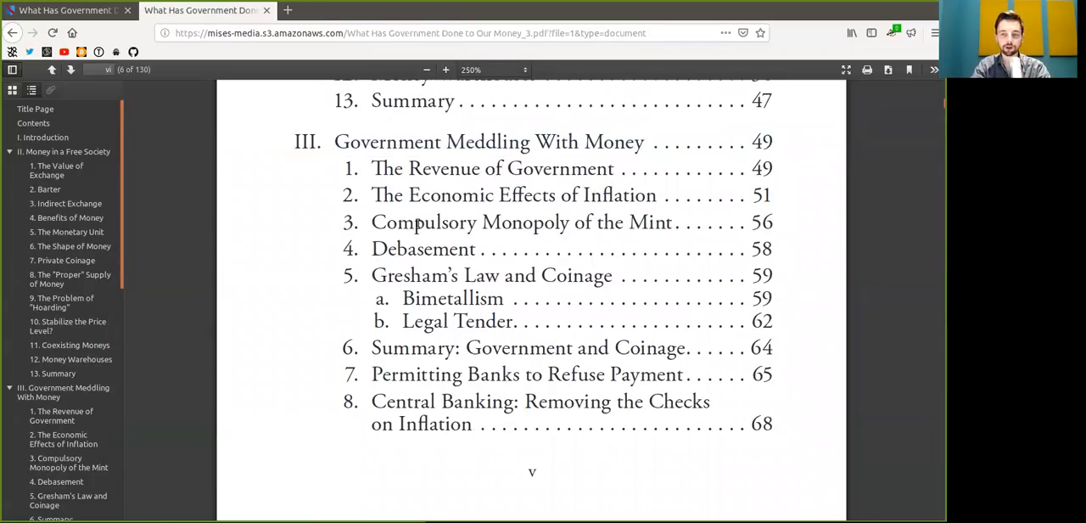
pyautogui.scroll(-3)
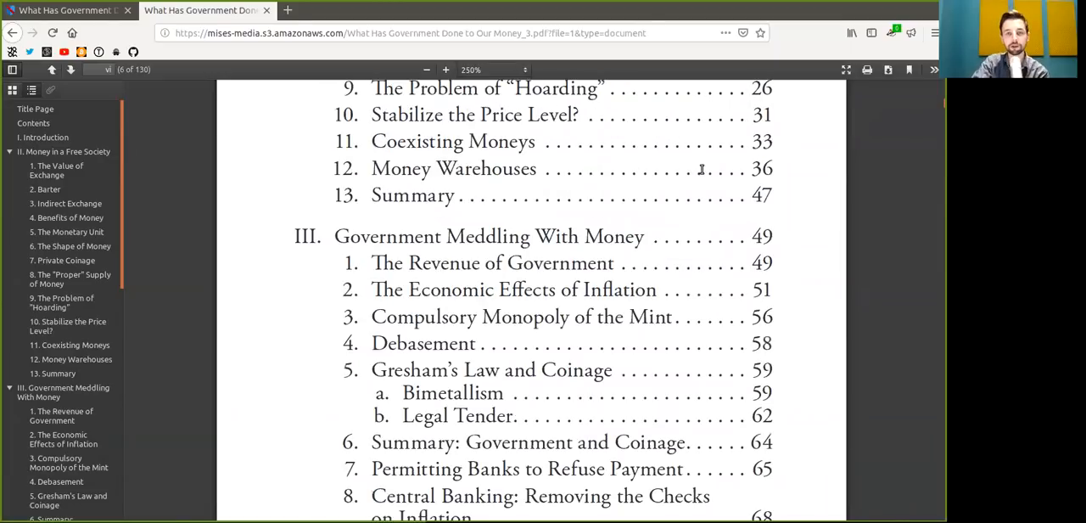
pyautogui.scroll(-3)
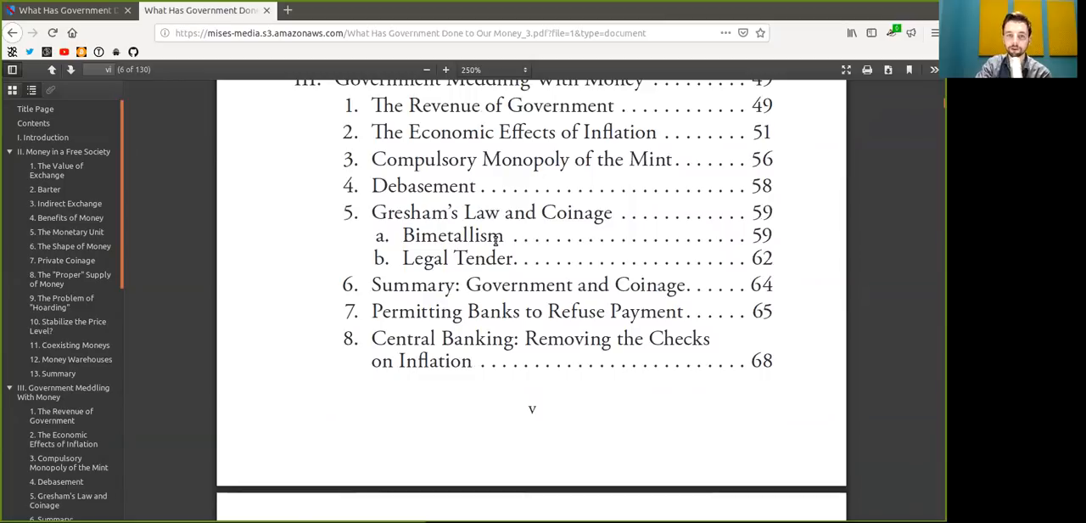
pyautogui.doubleClick(451, 234)
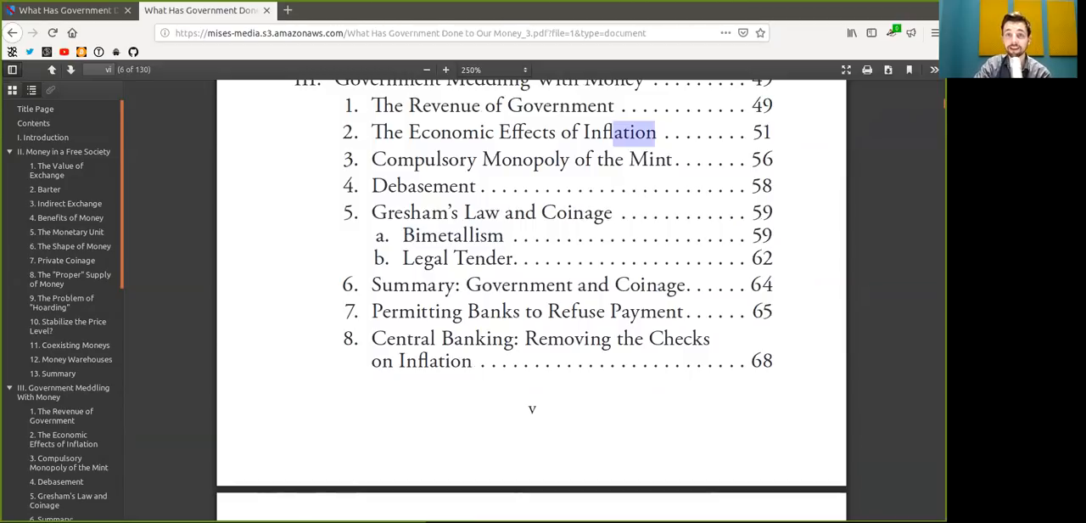
pyautogui.scroll(-3)
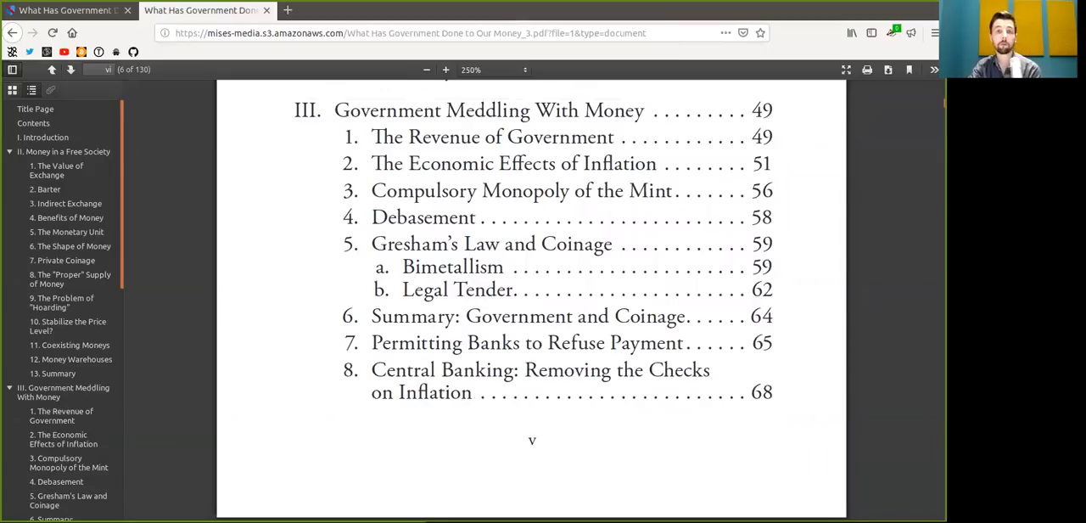